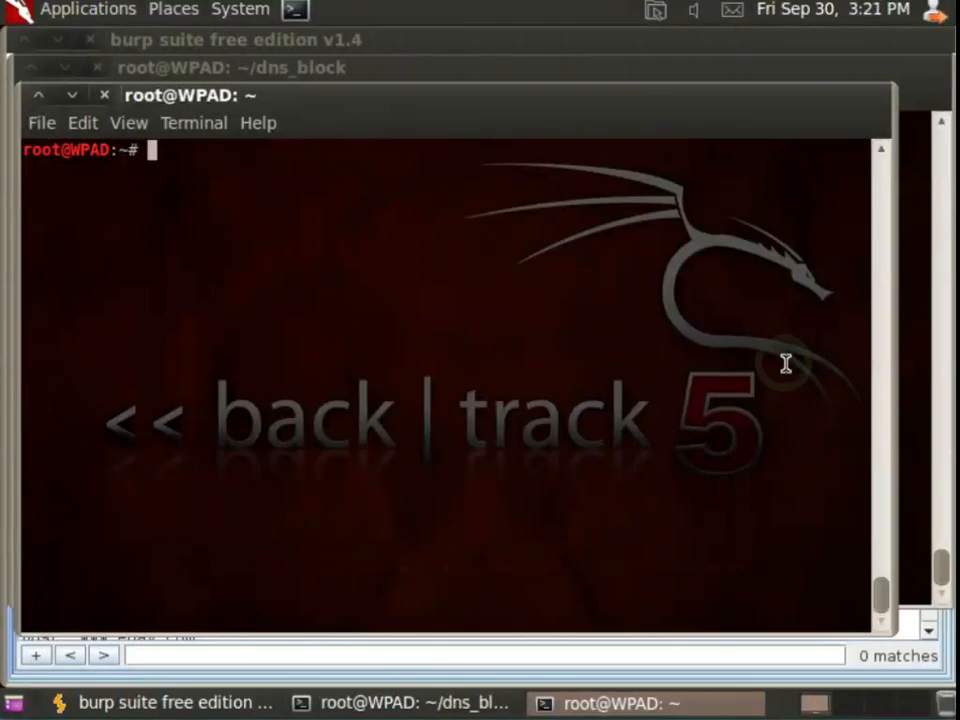
Enter the dns_block folder and list its files in long format.
type("cd dns_block")
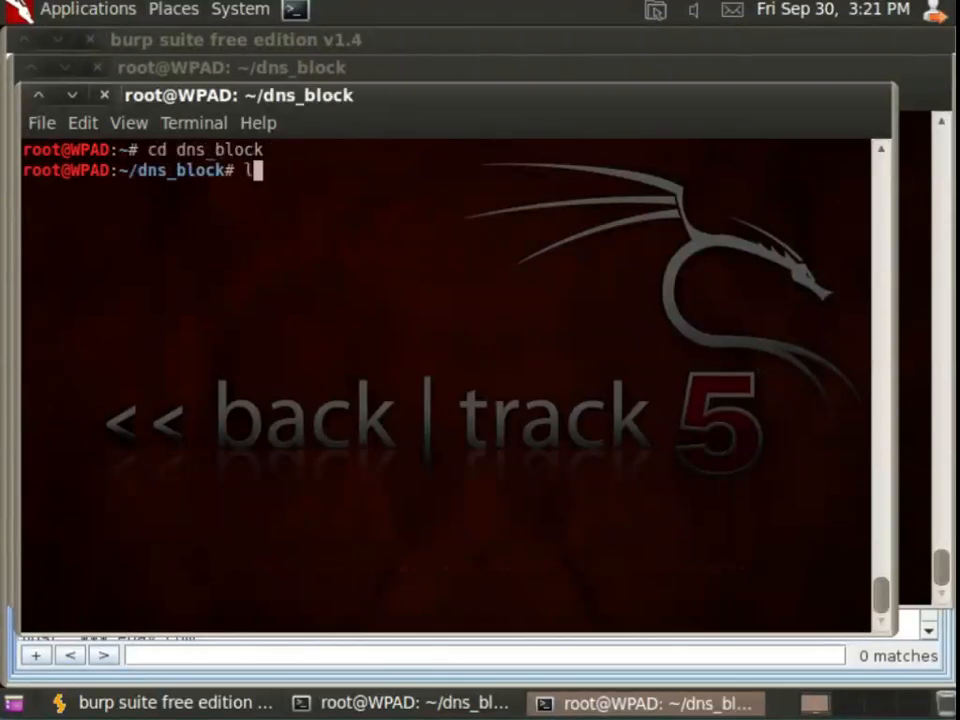
type("s -l")
key("Return")
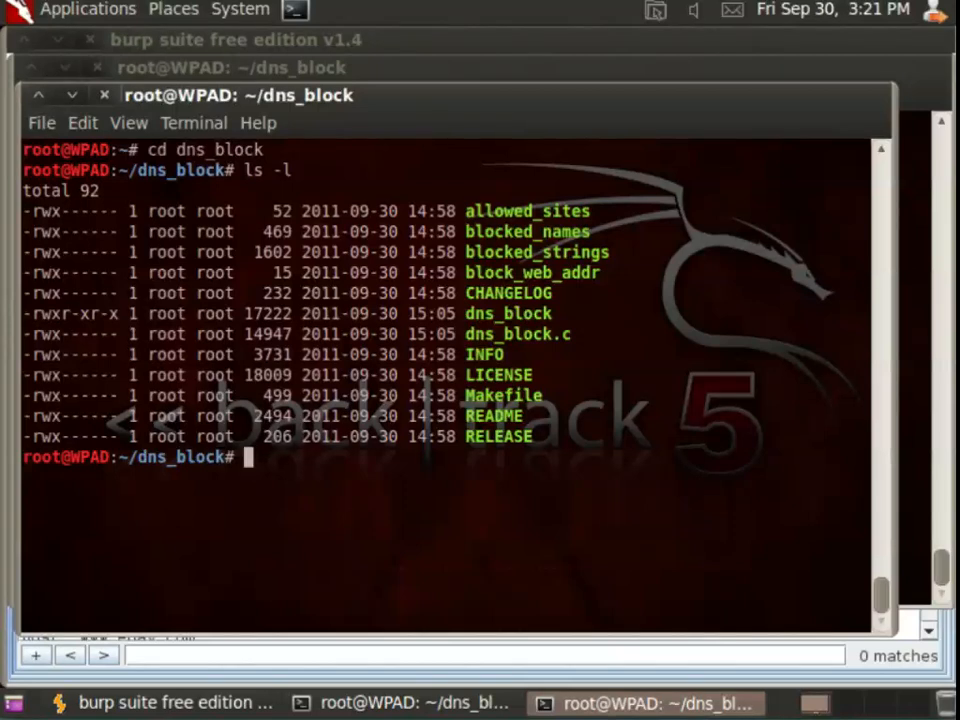
Print the blocked_names file with cat to show every blocked domain.
type("cat all")
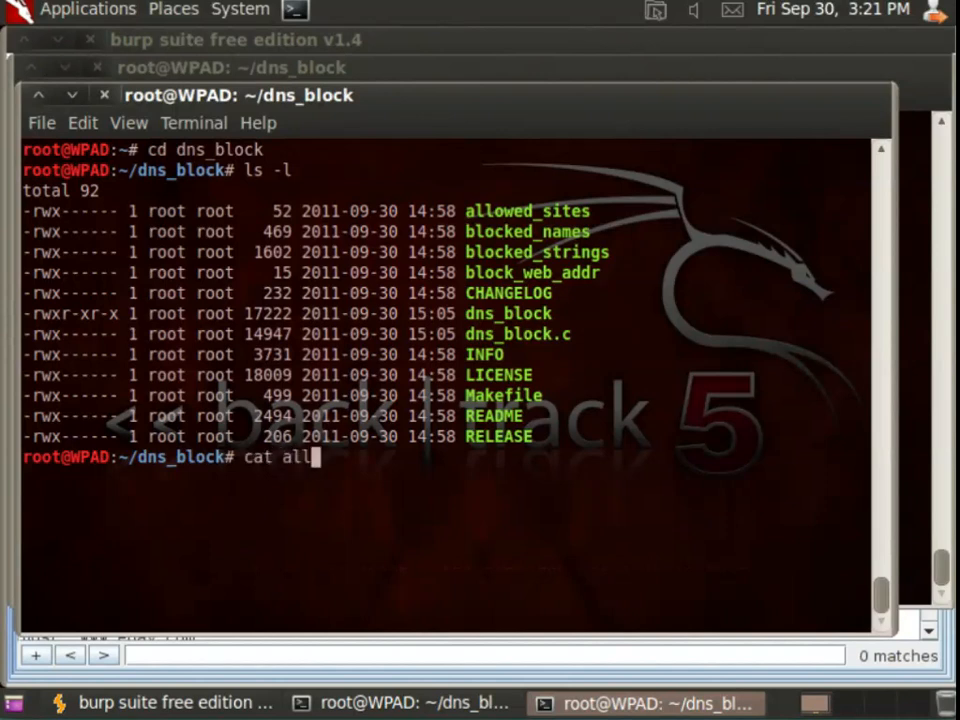
type("blocked_names")
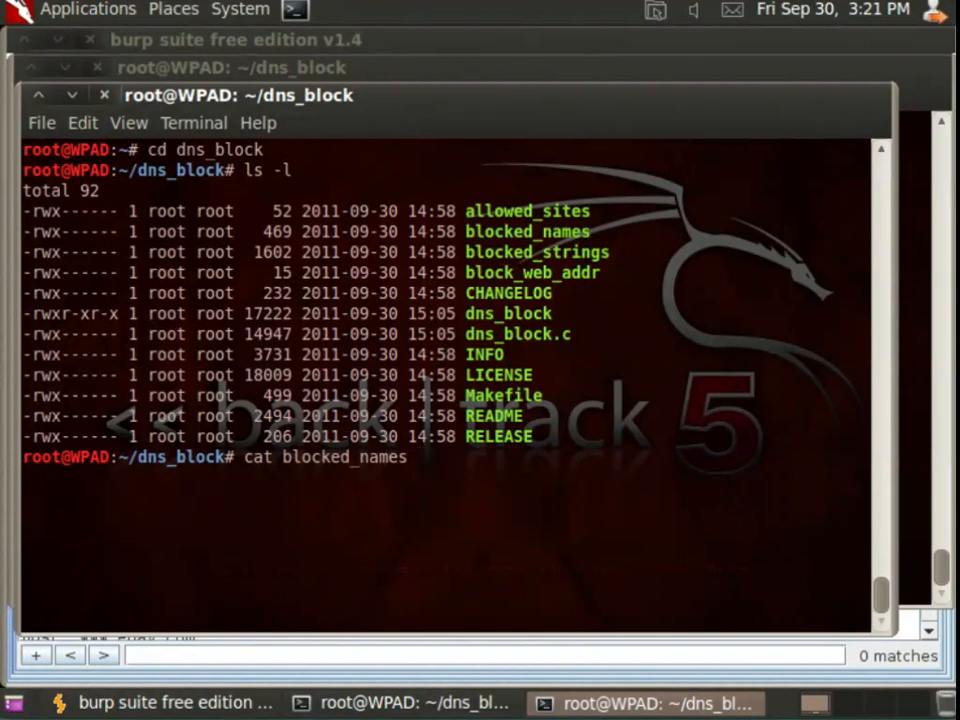
key("Return")
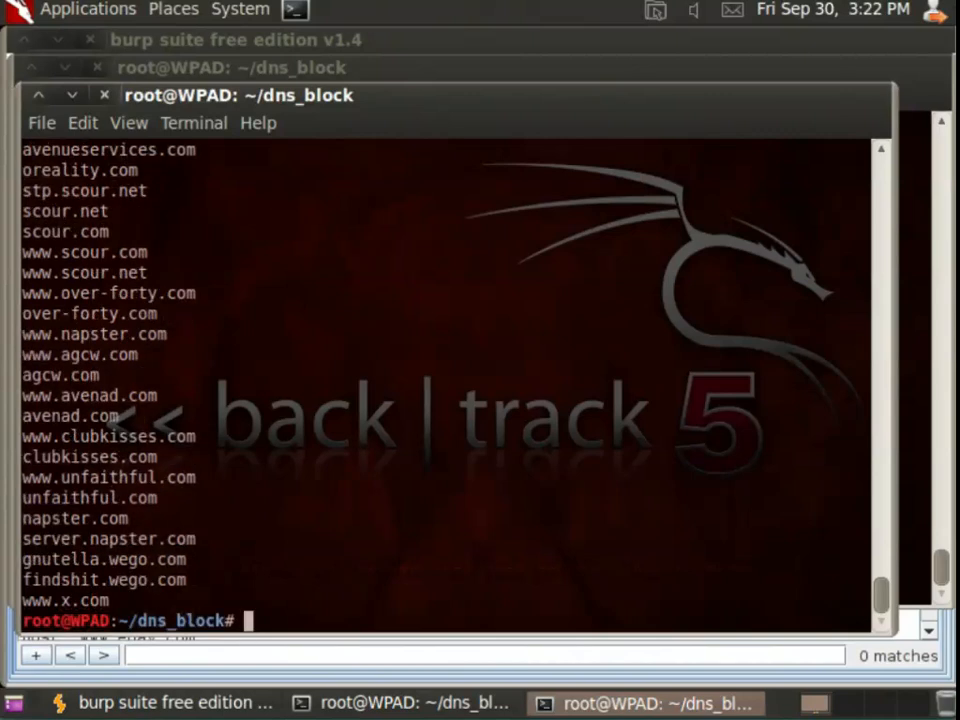
Display block_web_addr, showing the sinkhole address 192.168.20.20, then add blank prompt lines.
type("ks")
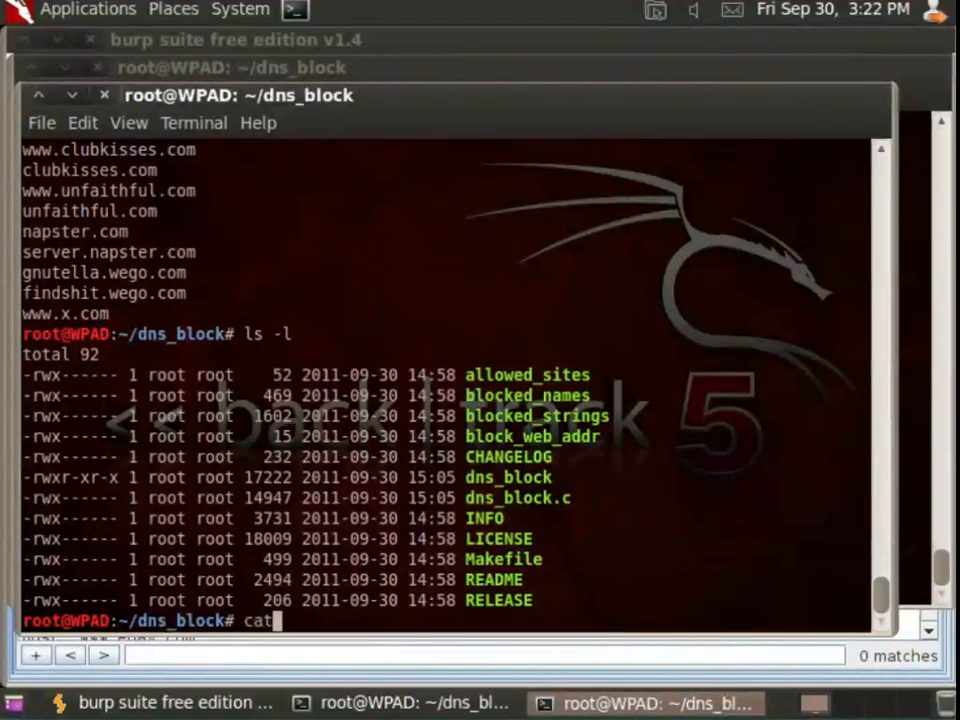
type("block")
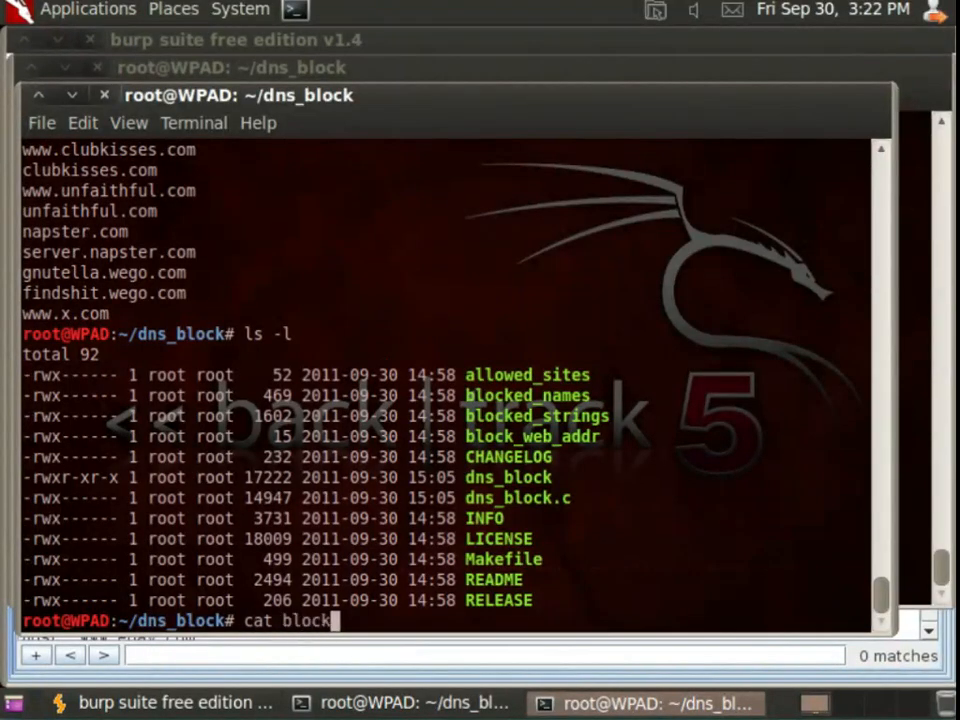
key("Return")
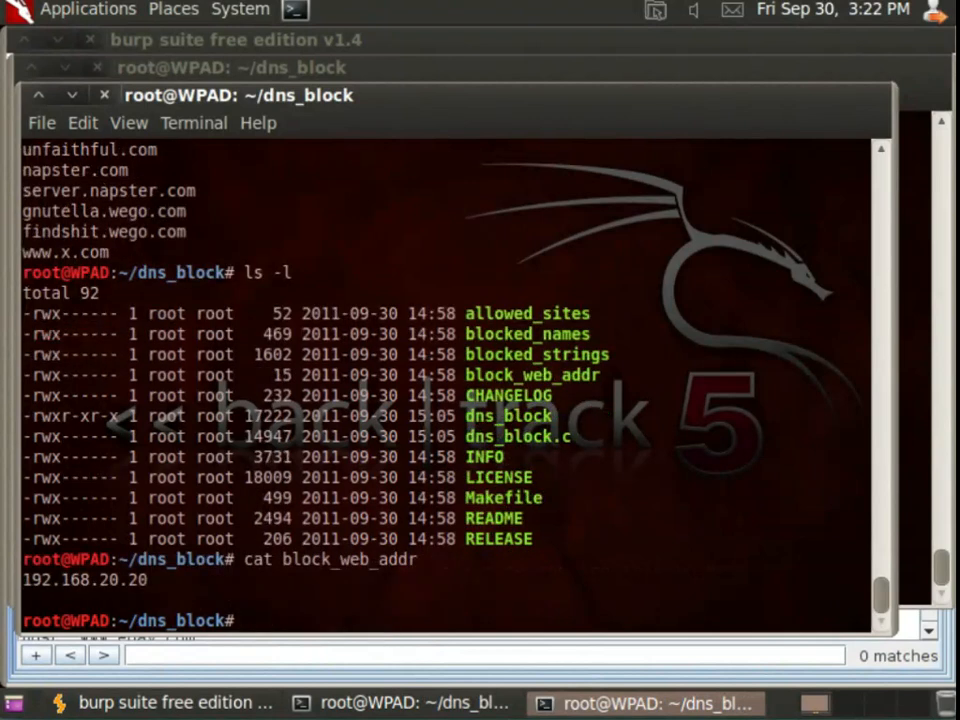
key("Return")
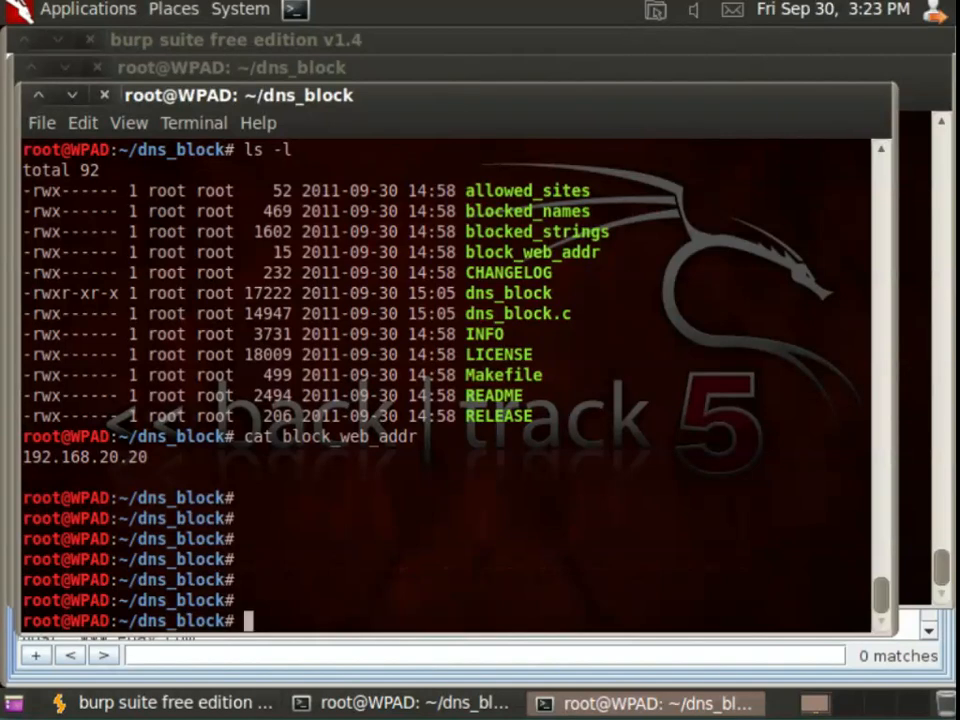
Page through blocked_strings with more, quit at the end, and clear the screen.
type("more blocke")
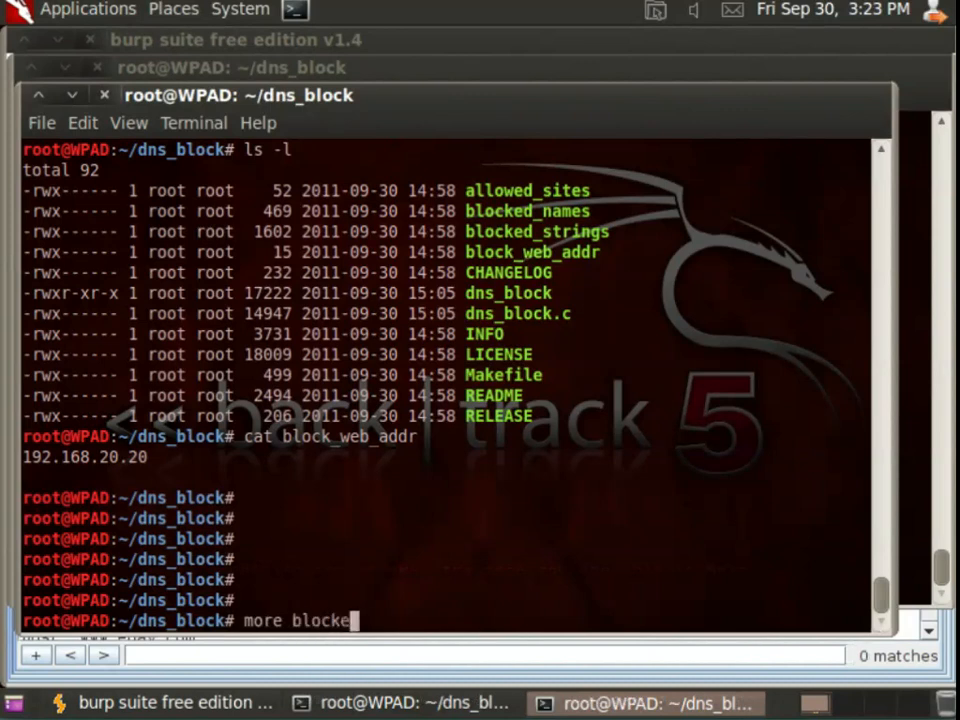
type("d_strings")
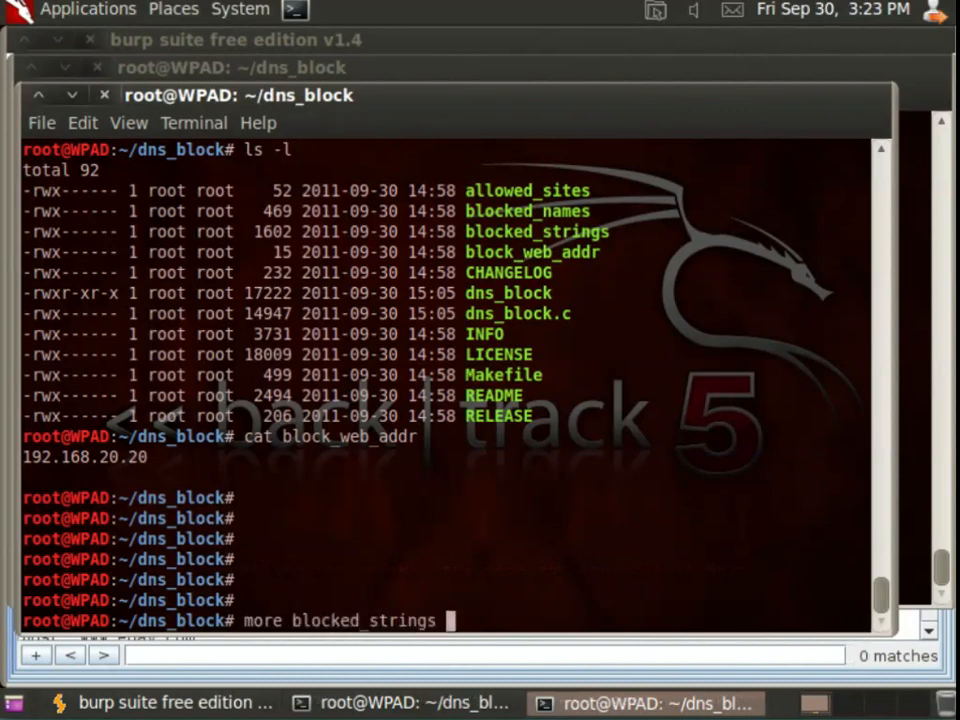
key("Return")
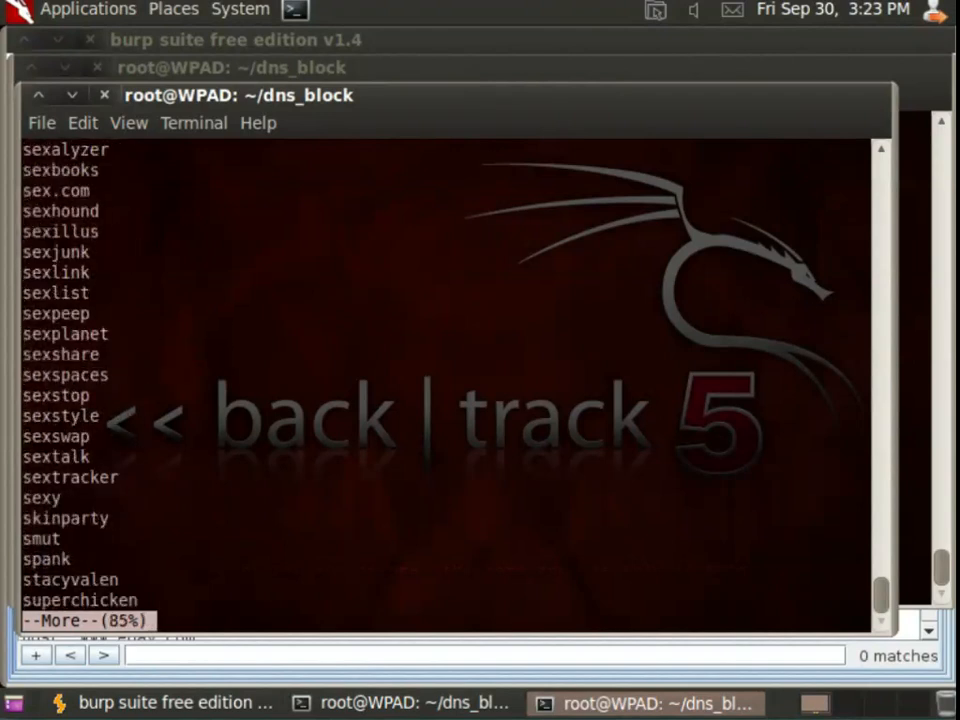
key("q")
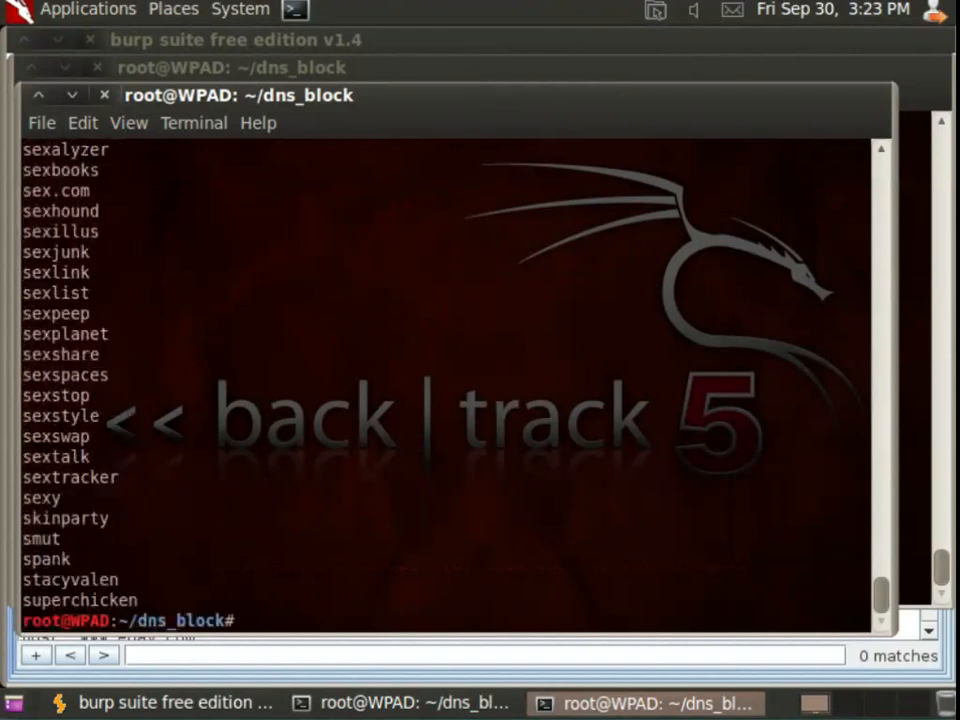
key("Return")
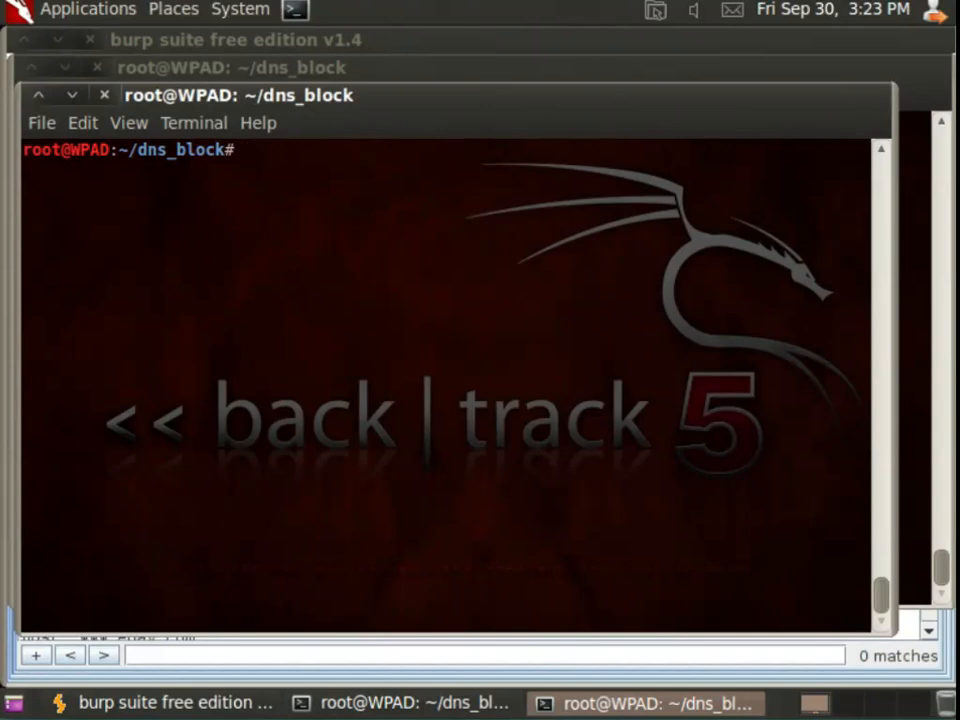
type("ls -l")
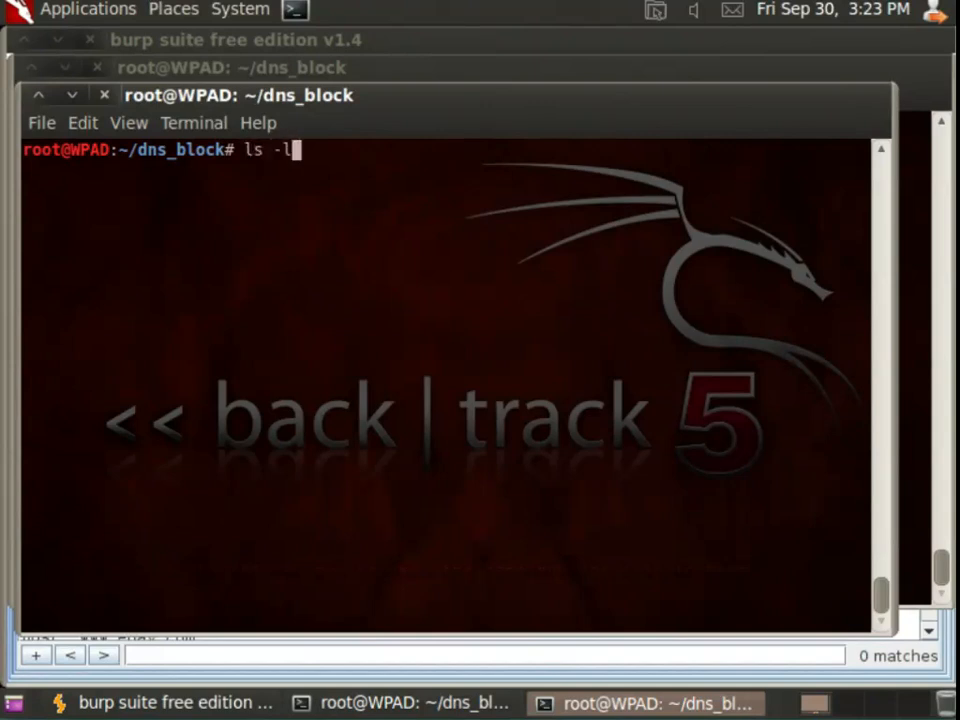
key("Return")
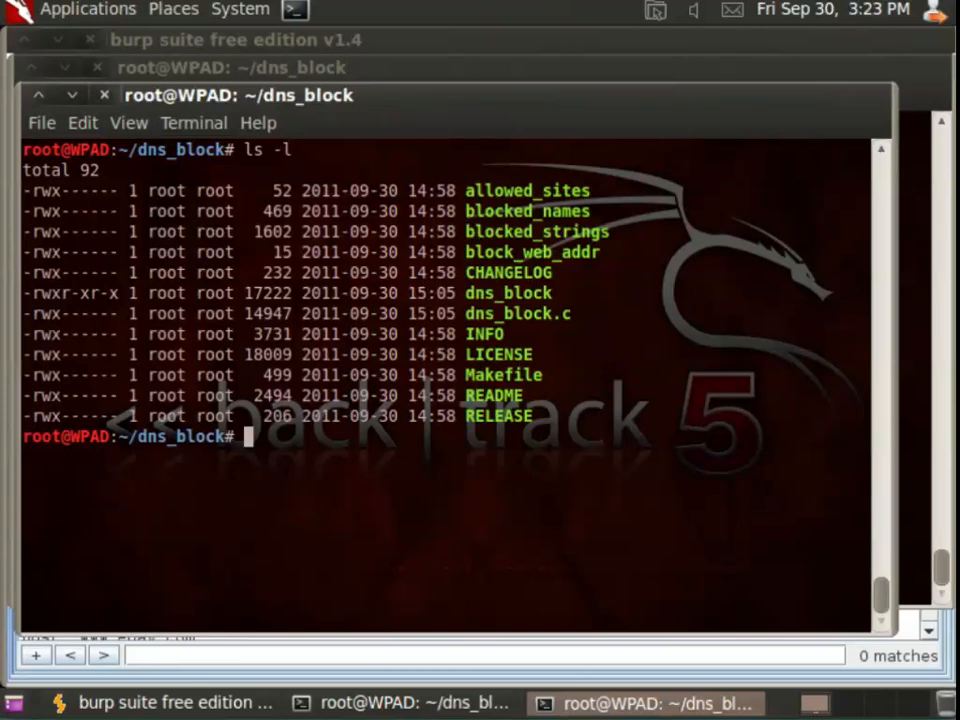
type("more allowed_sites")
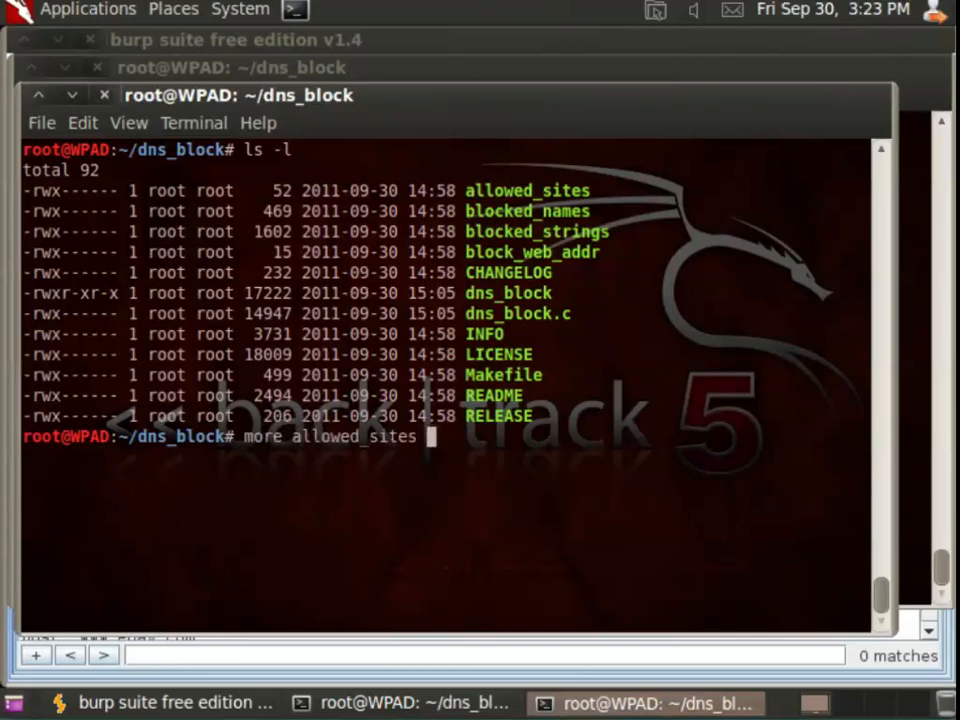
key("Return")
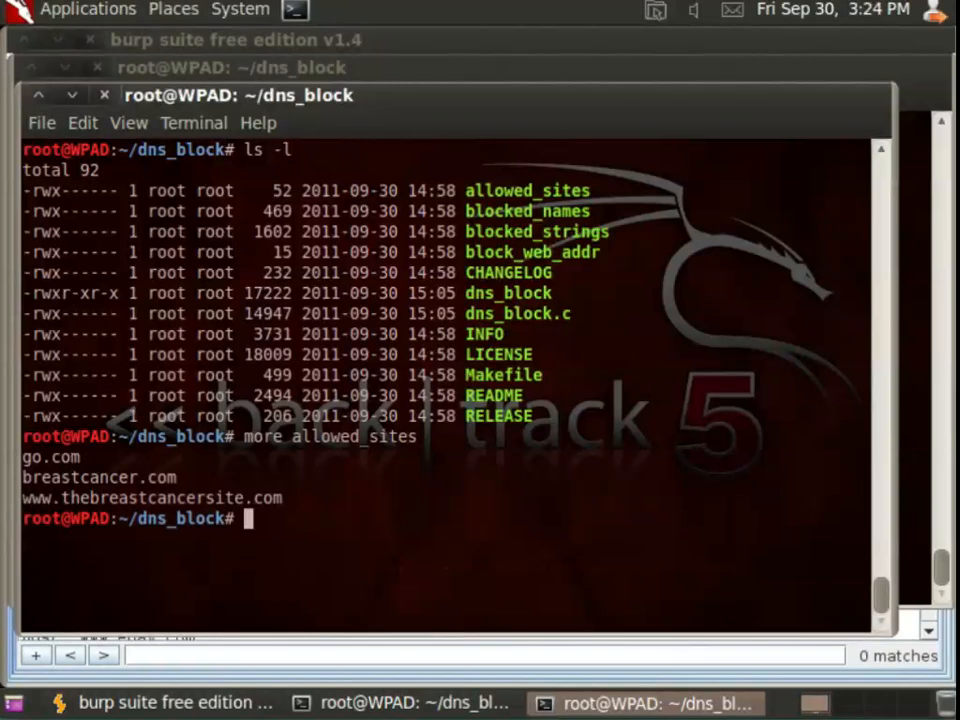
type("./dns_block")
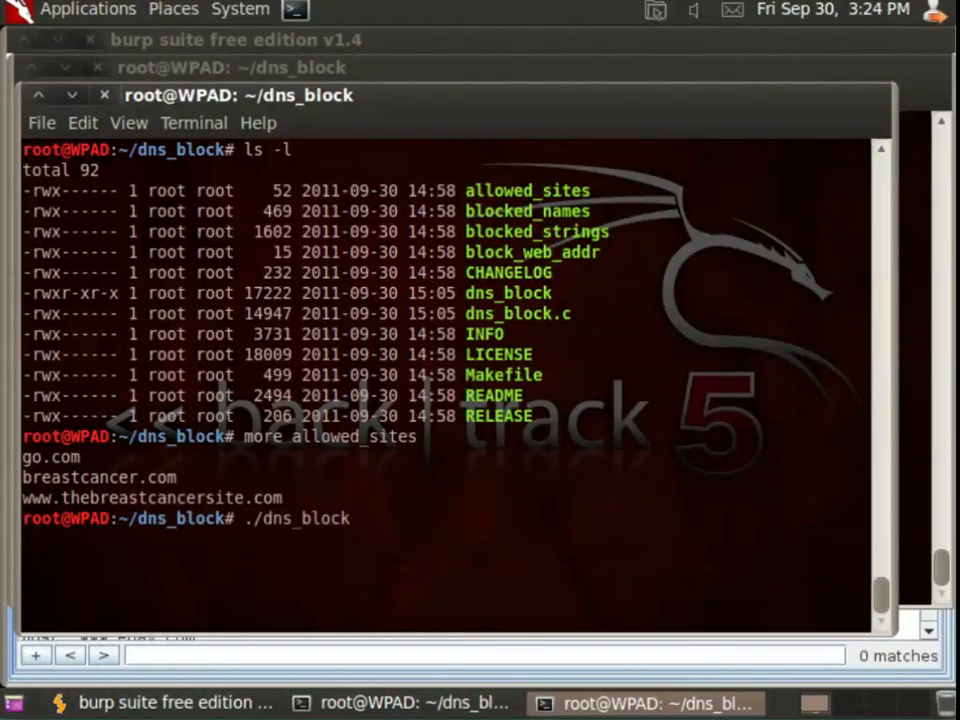
key("Return")
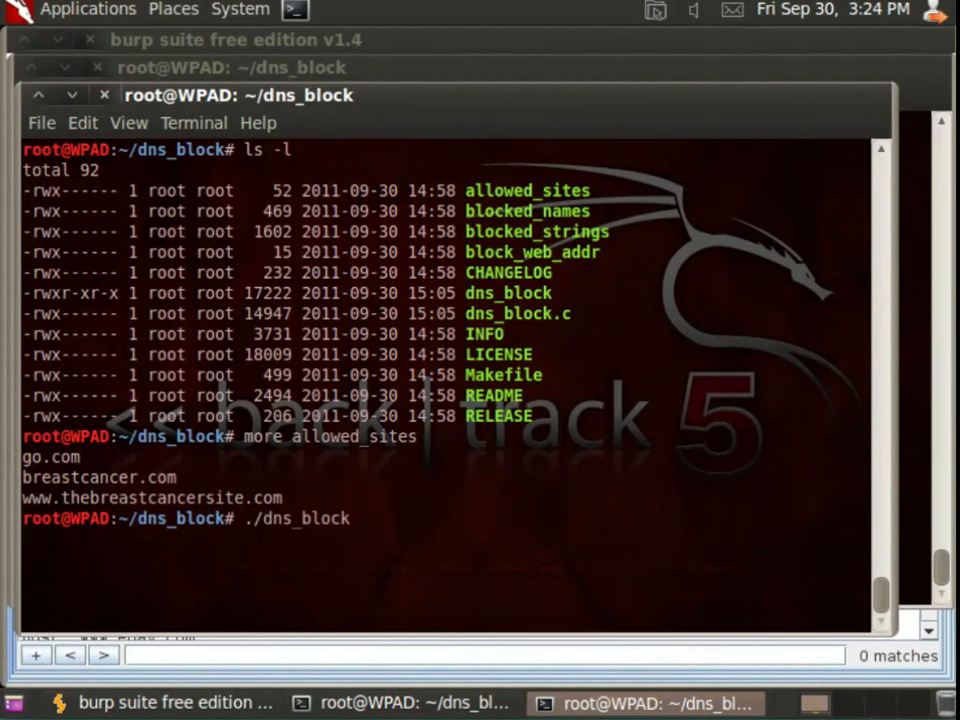
key("Return")
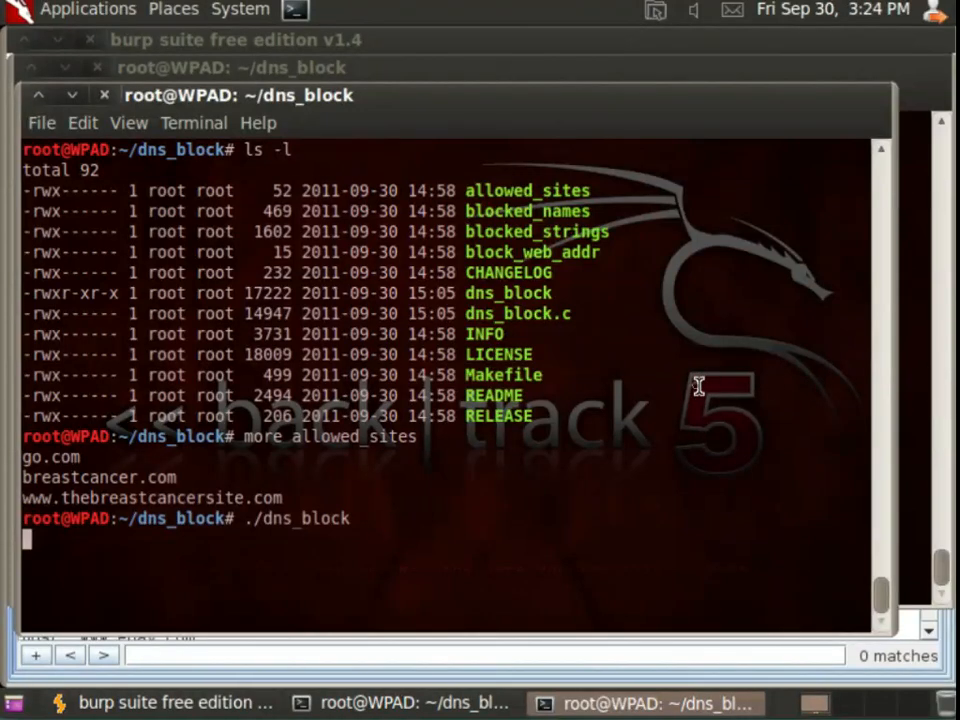
type("job")
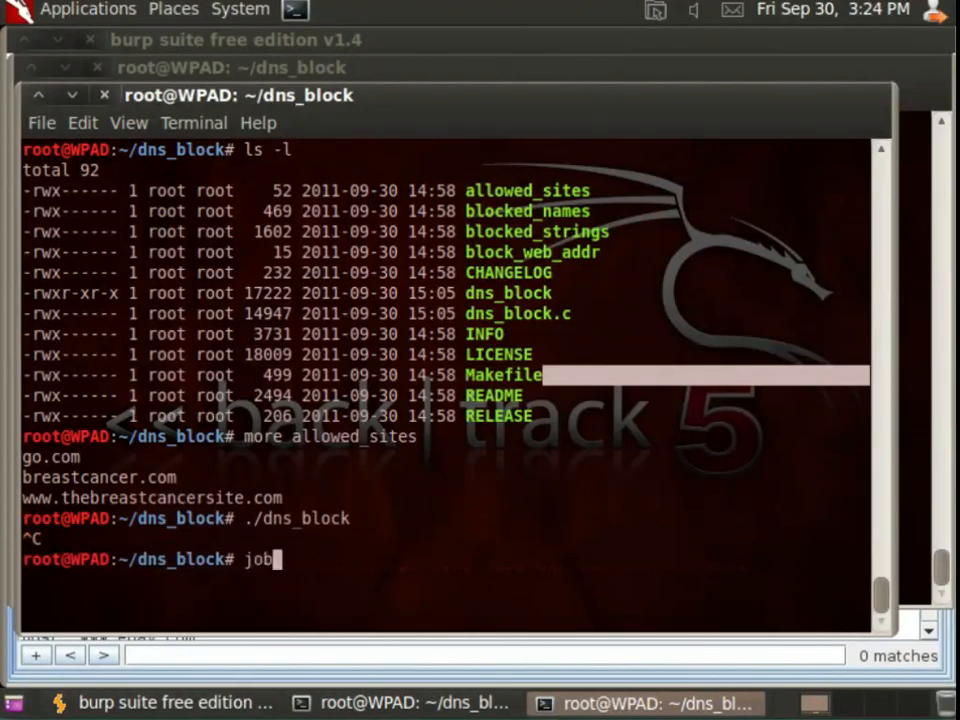
key("Return")
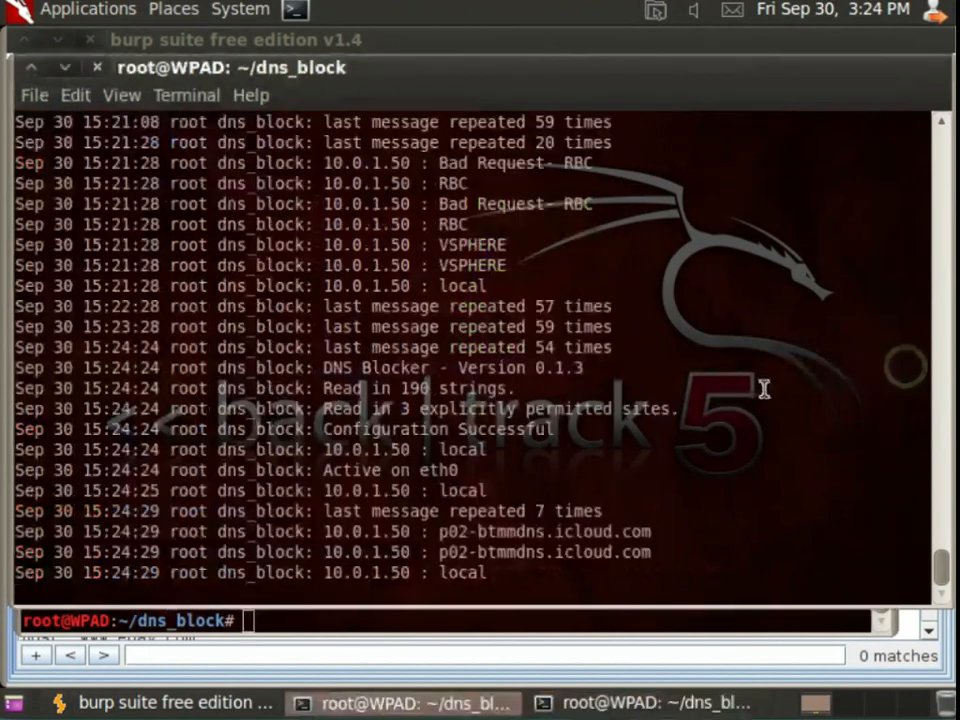
mouse_move(680, 367)
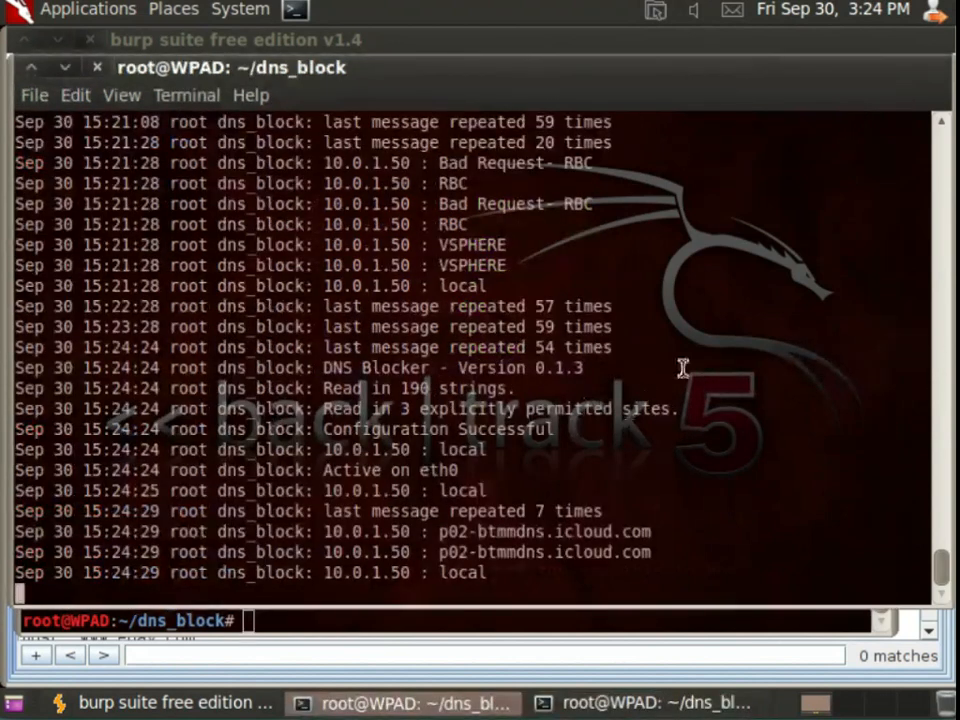
mouse_move(938, 565)
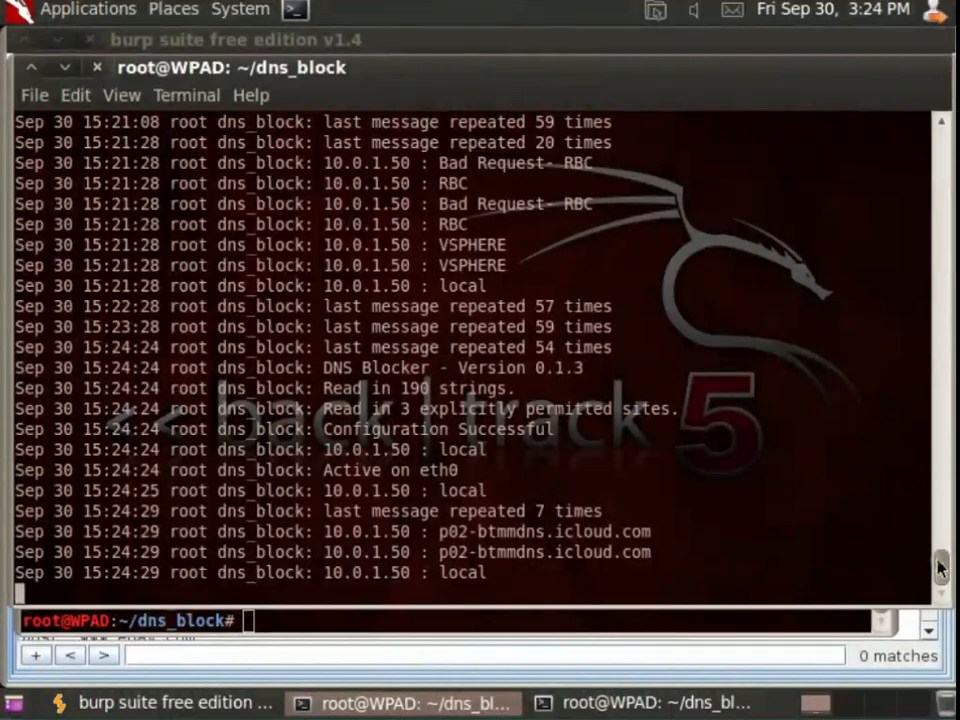
scroll("up", 3)
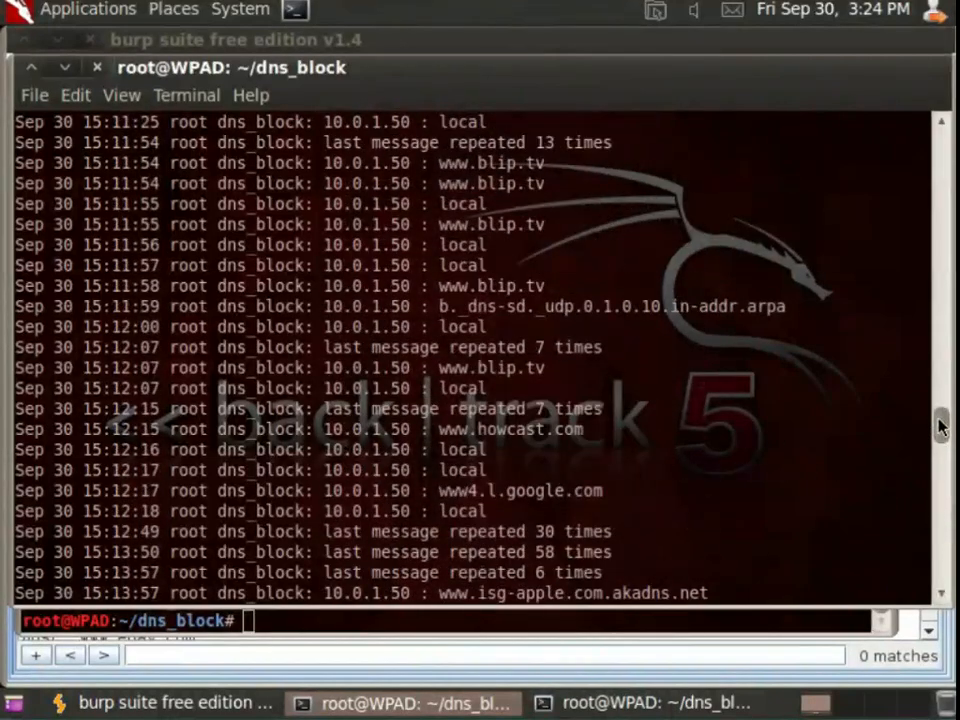
scroll("down", 3)
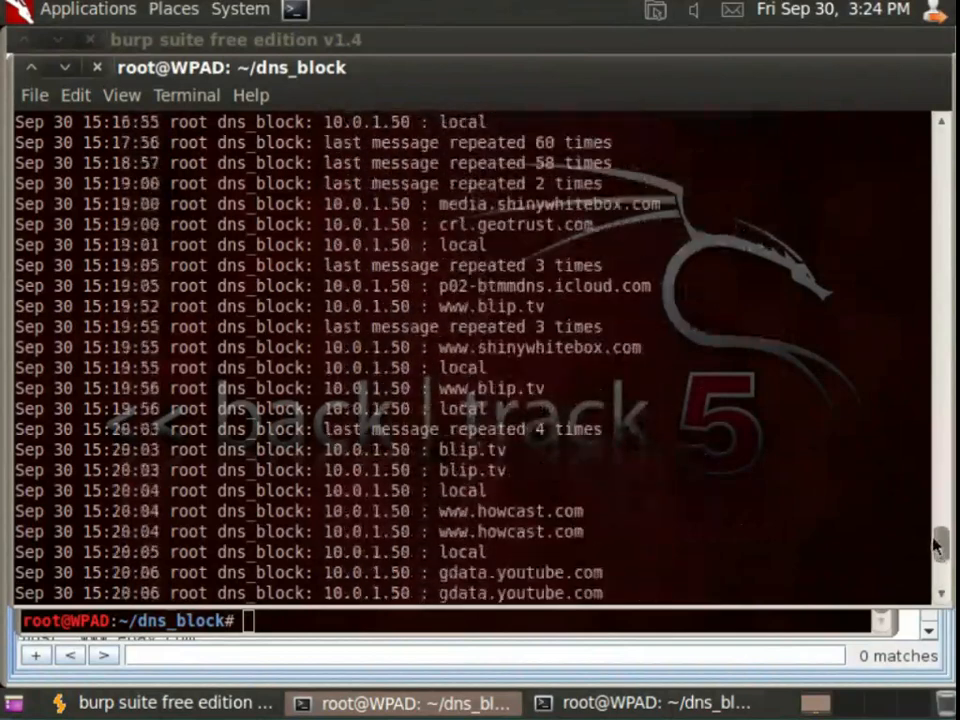
scroll("down", 3)
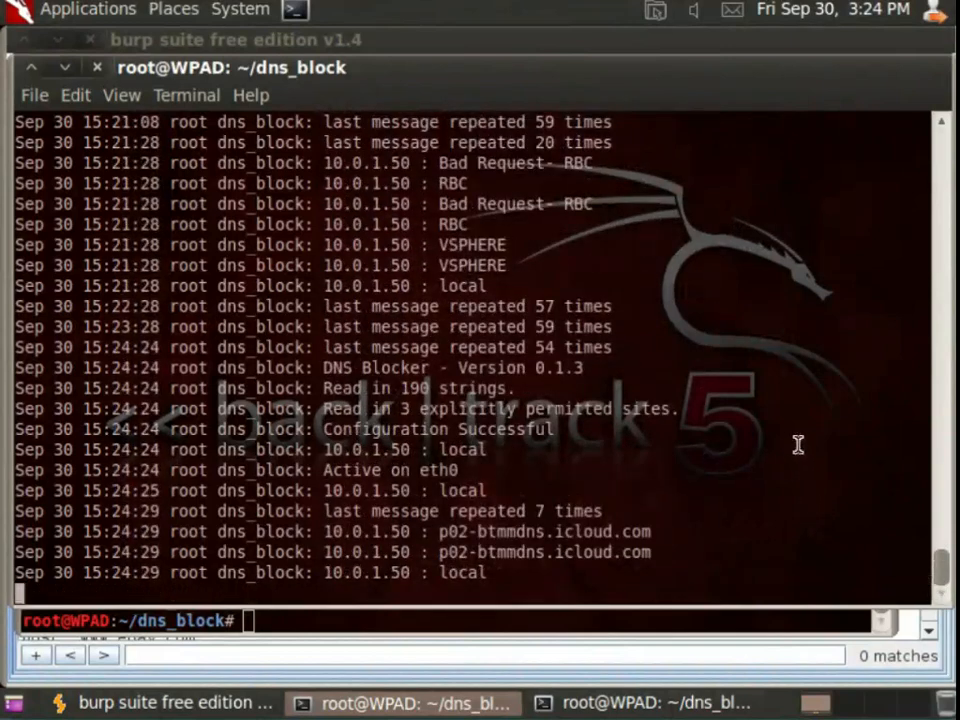
mouse_move(495, 250)
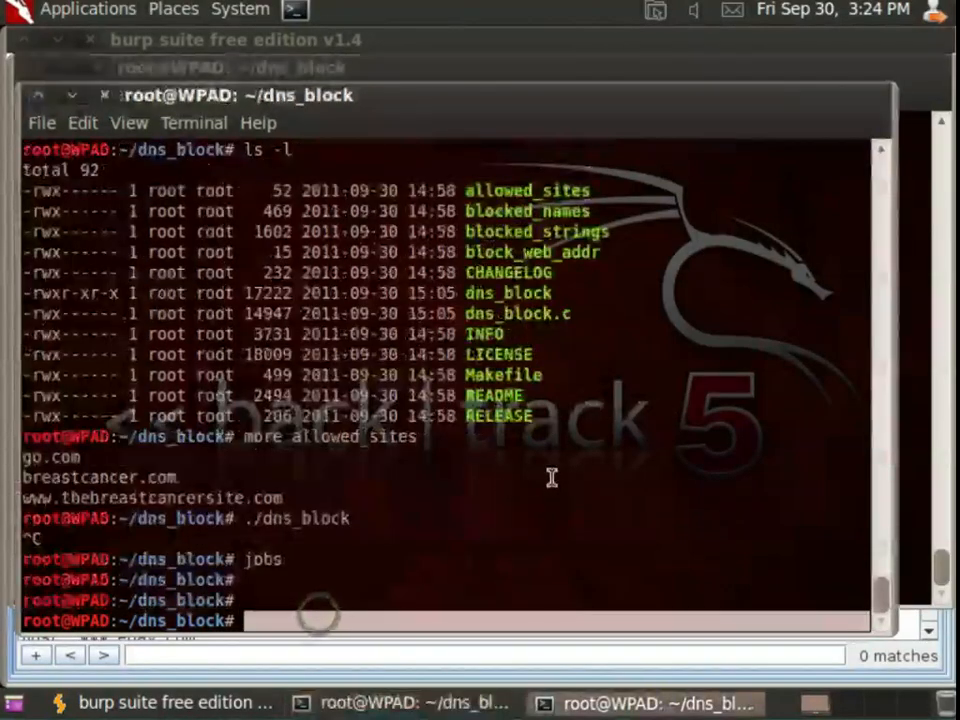
Show the blocked_strings keyword list again with more.
type("mre")
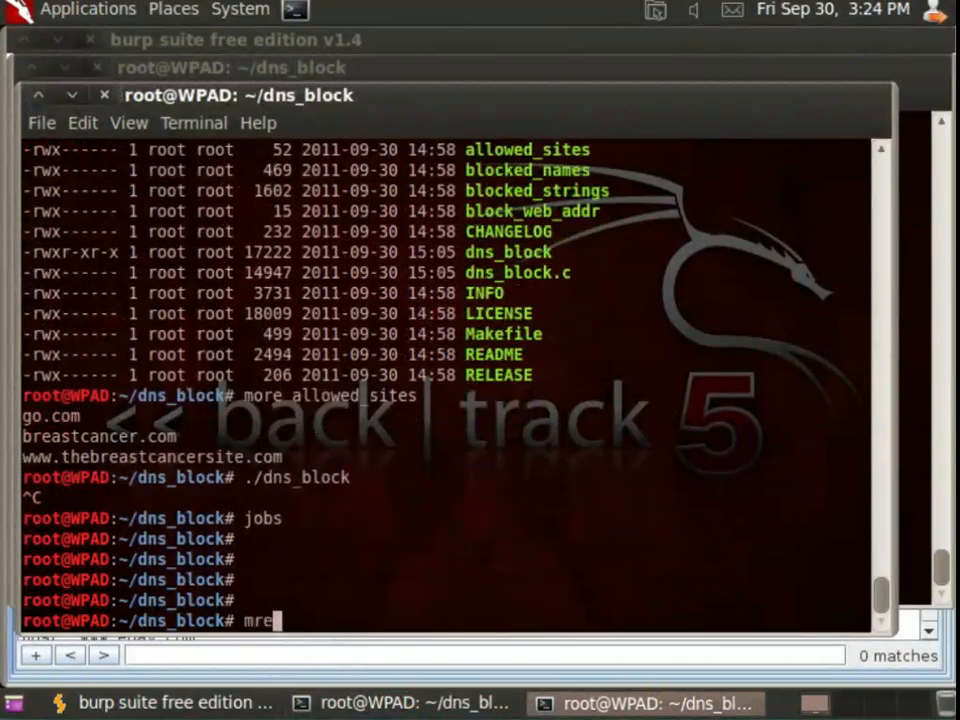
type("more block")
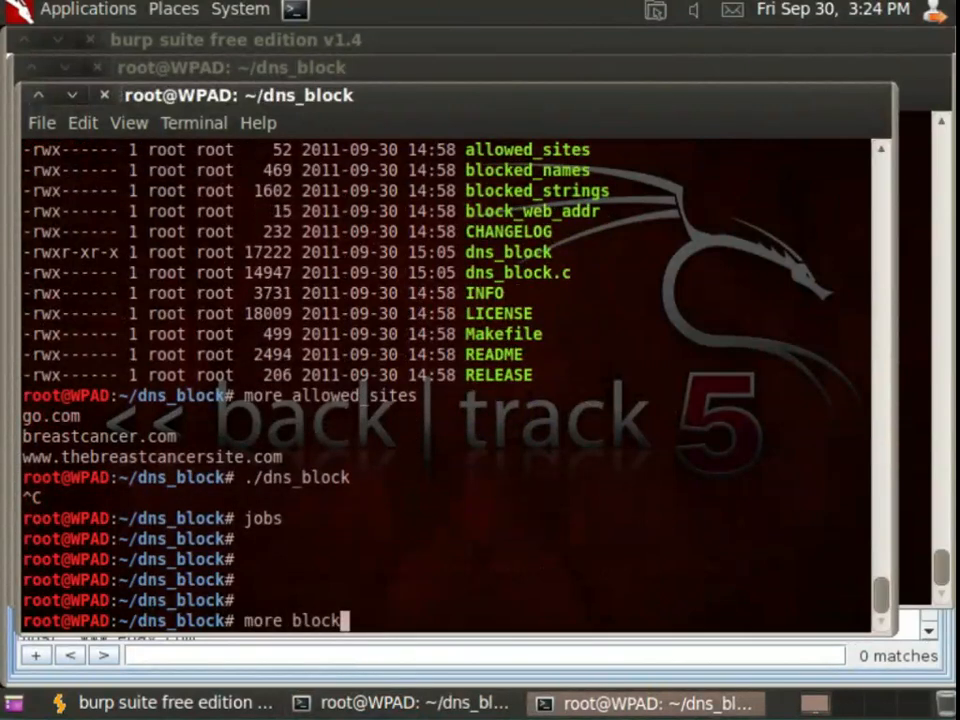
type("ed_strings")
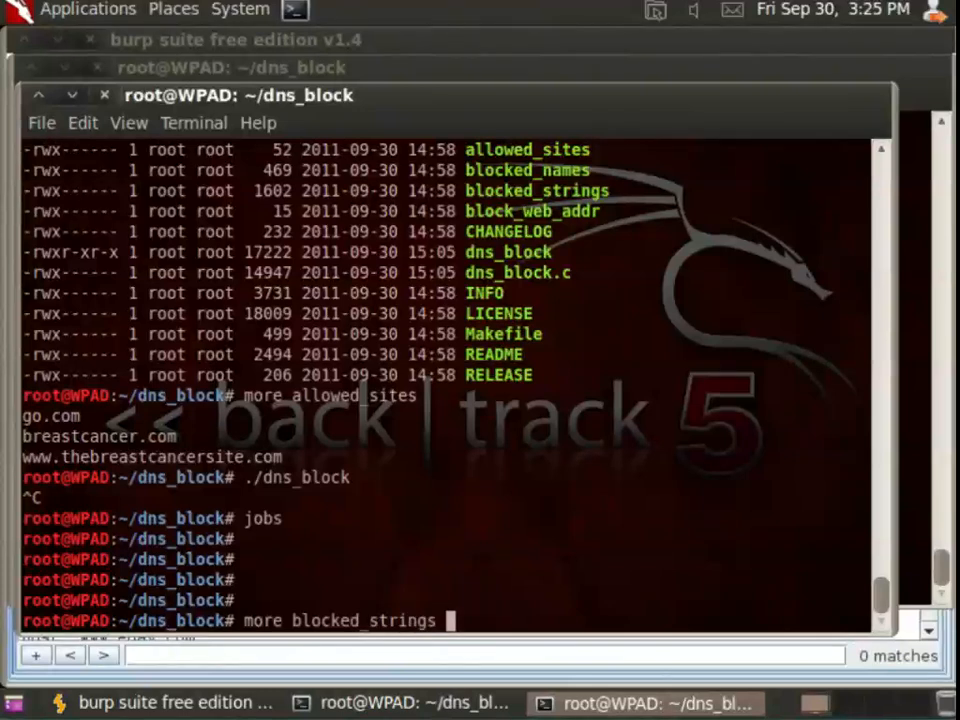
key("Return")
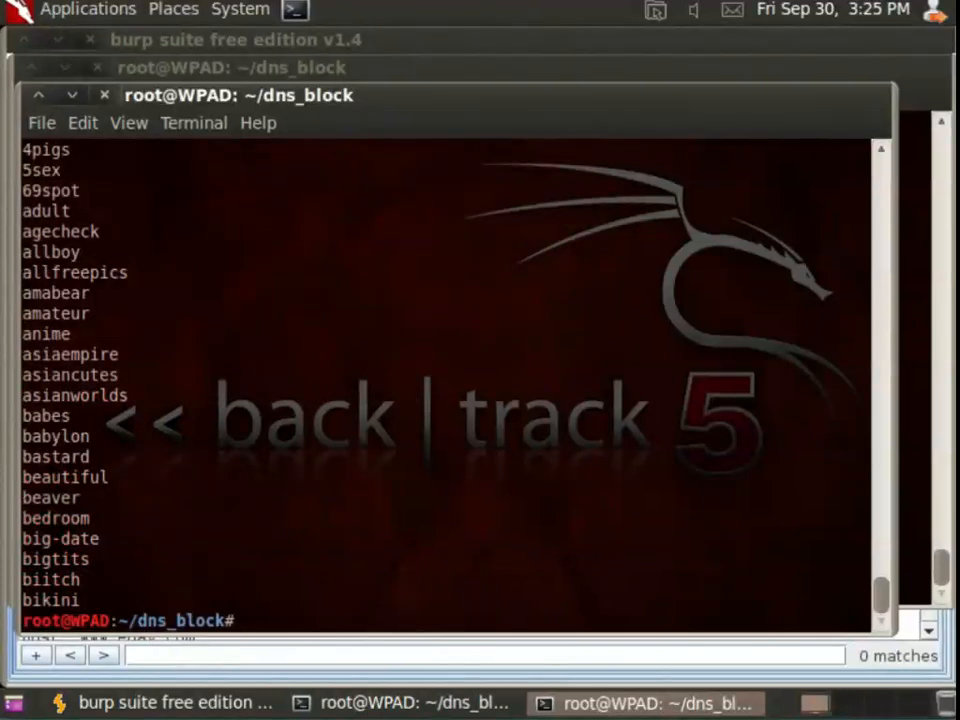
Ping bedroom.com and highlight its resolved sinkhole address 192.168.20.20.
type("ping bedr")
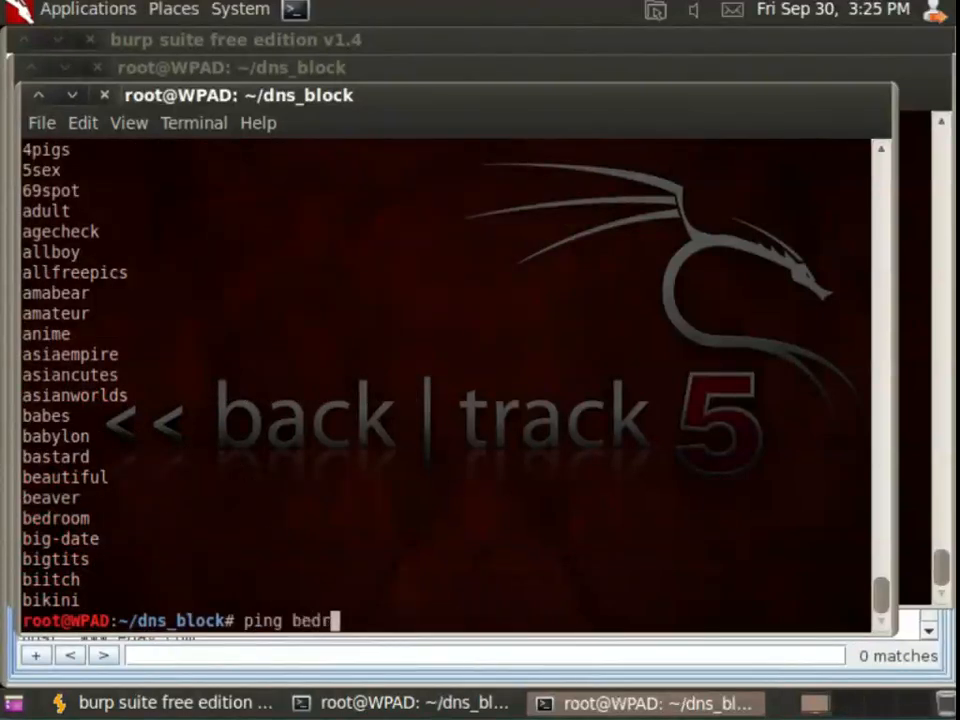
key("Return")
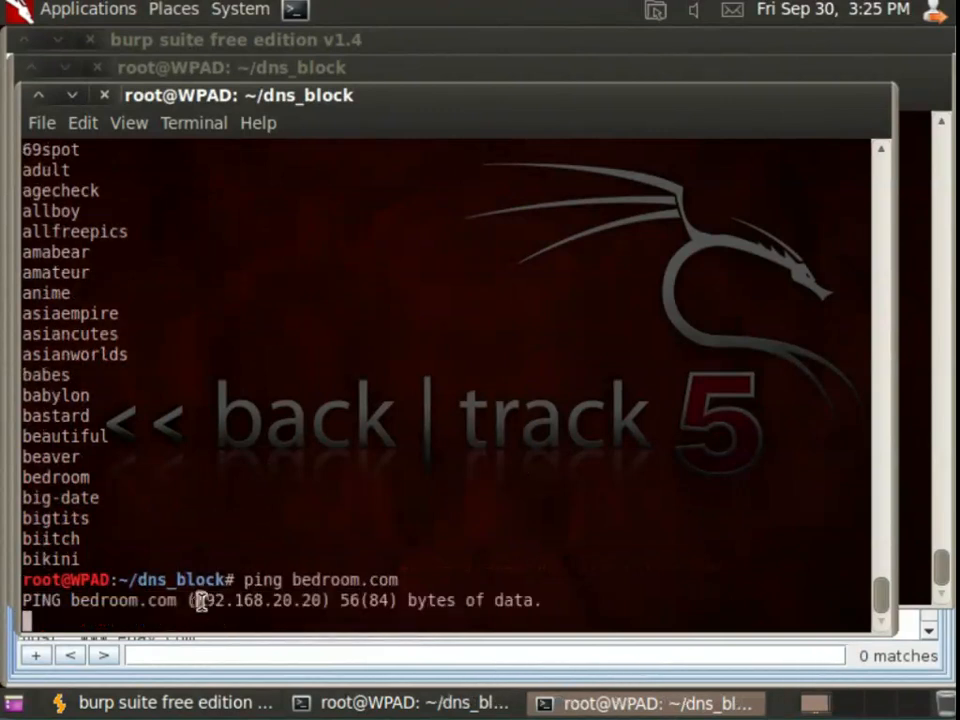
double_click(257, 600)
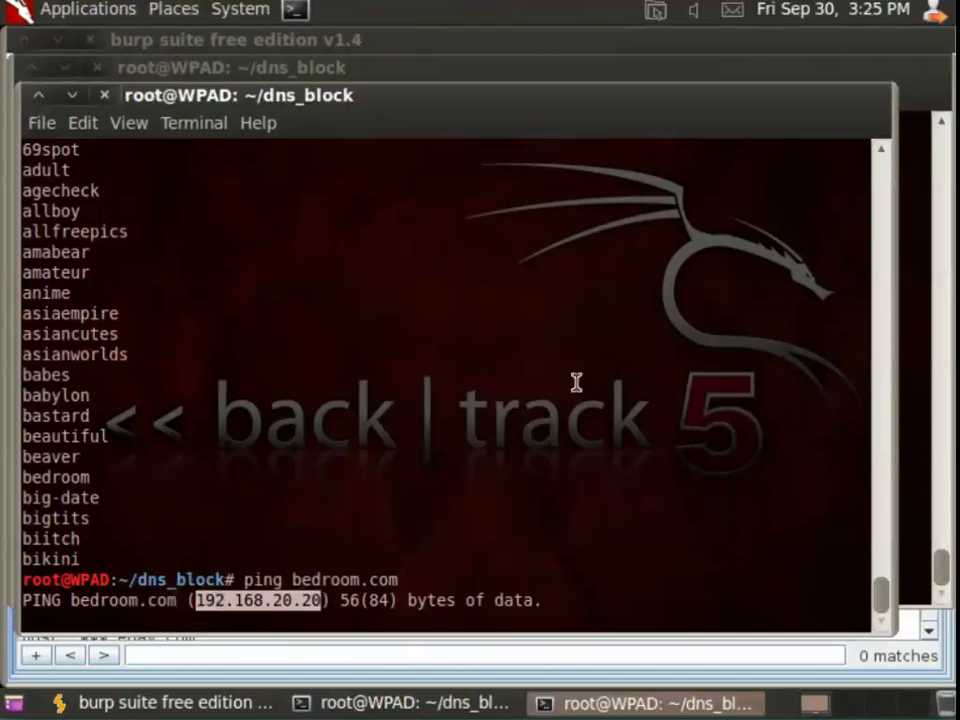
mouse_move(540, 443)
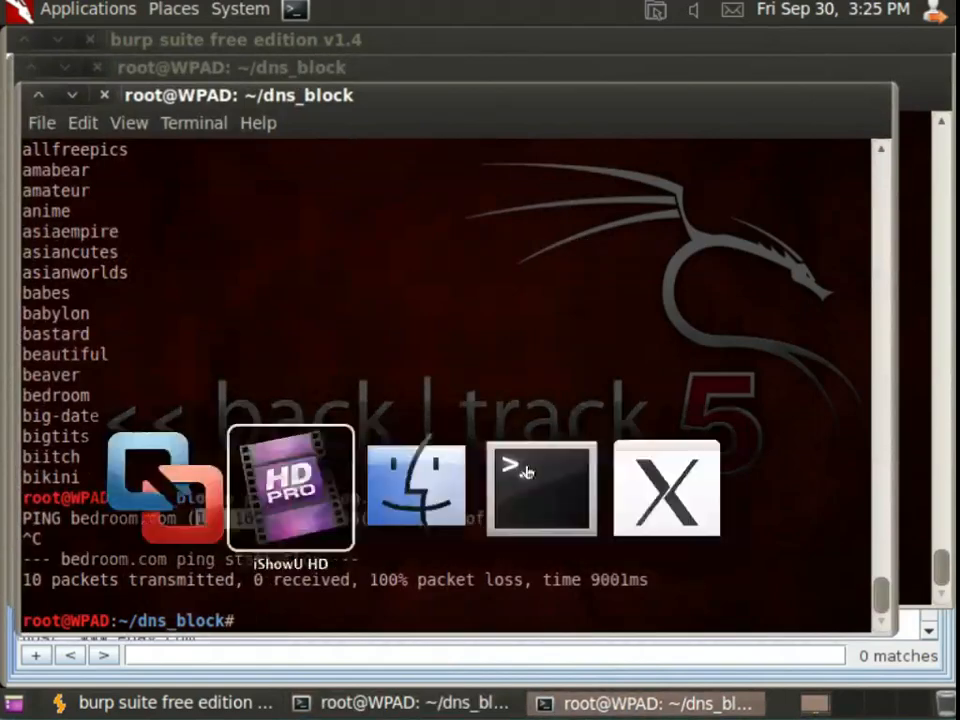
left_click(540, 487)
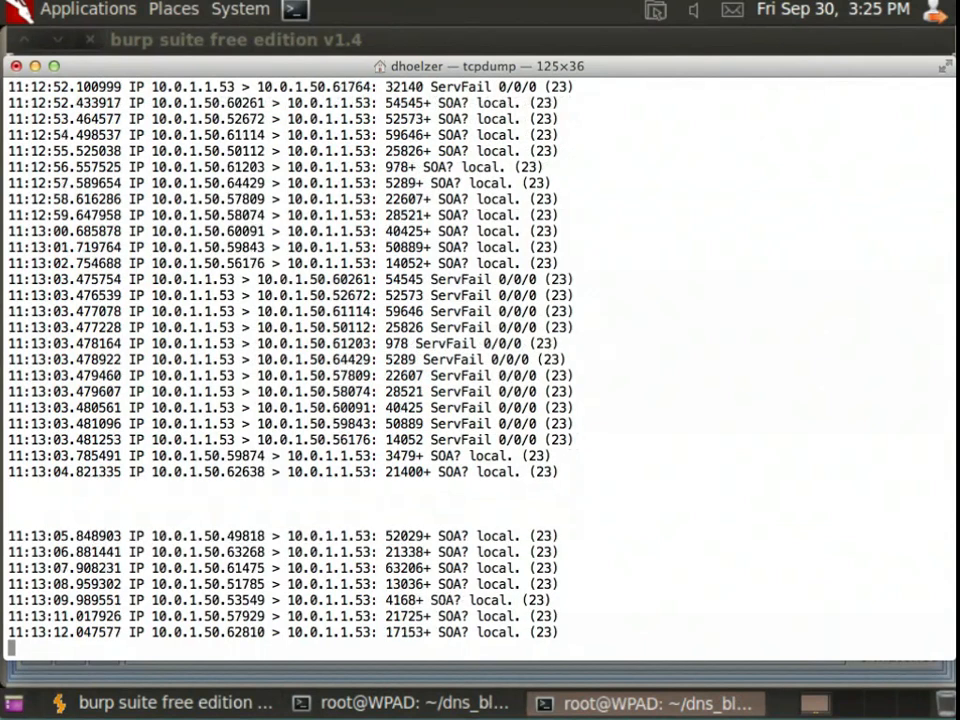
scroll("down", 3)
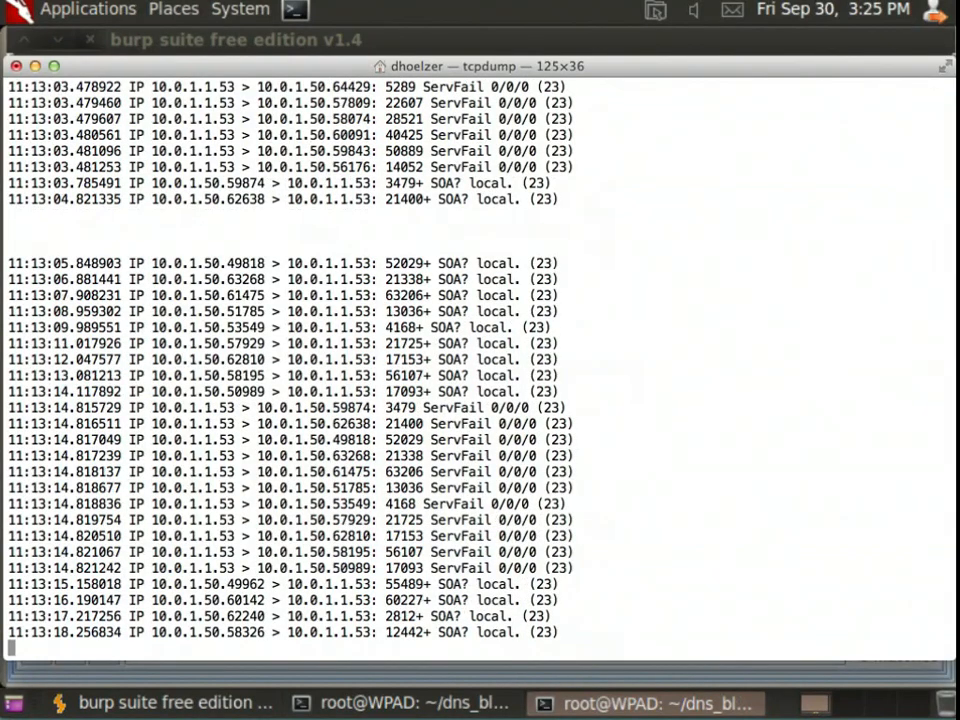
scroll("down", 3)
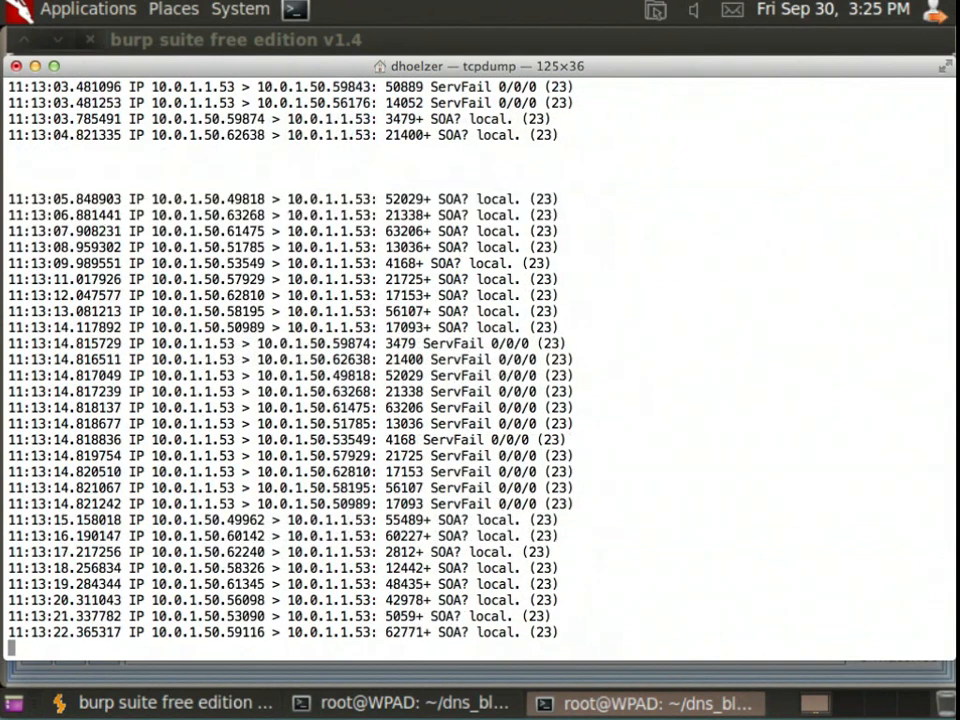
scroll("down", 3)
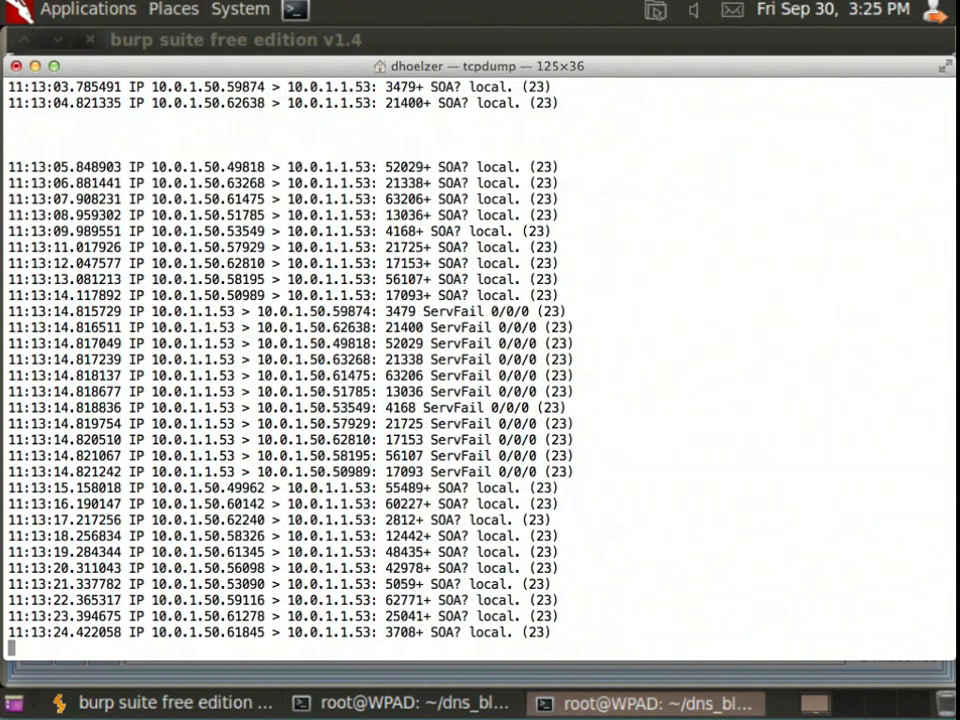
scroll("down", 3)
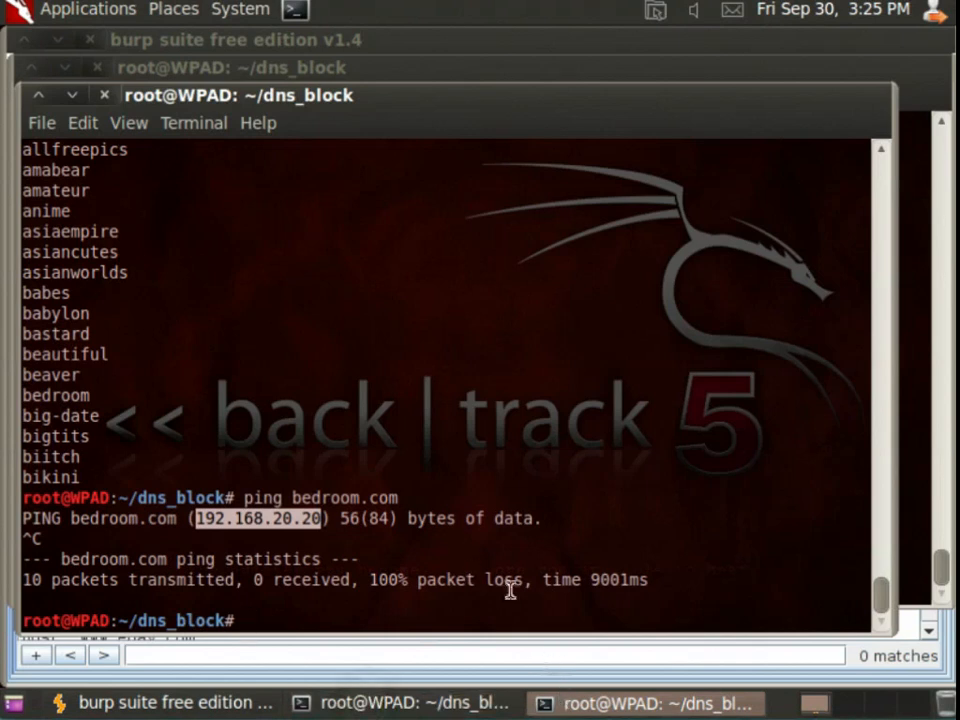
Run ifconfig and select eth0's address 10.0.1.73.
type("ifco")
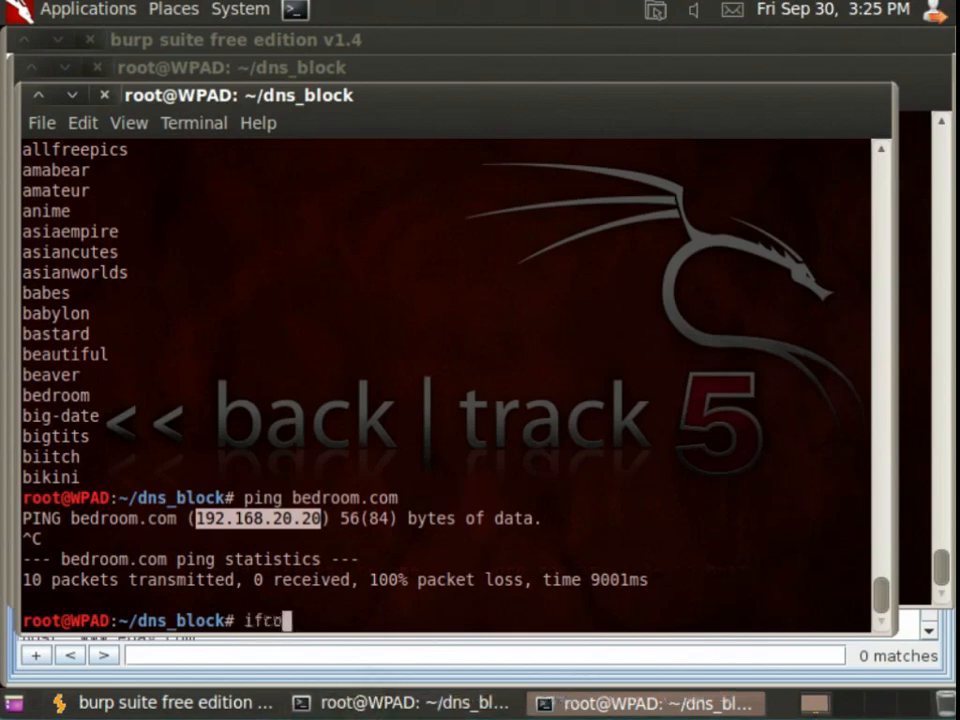
key("Return")
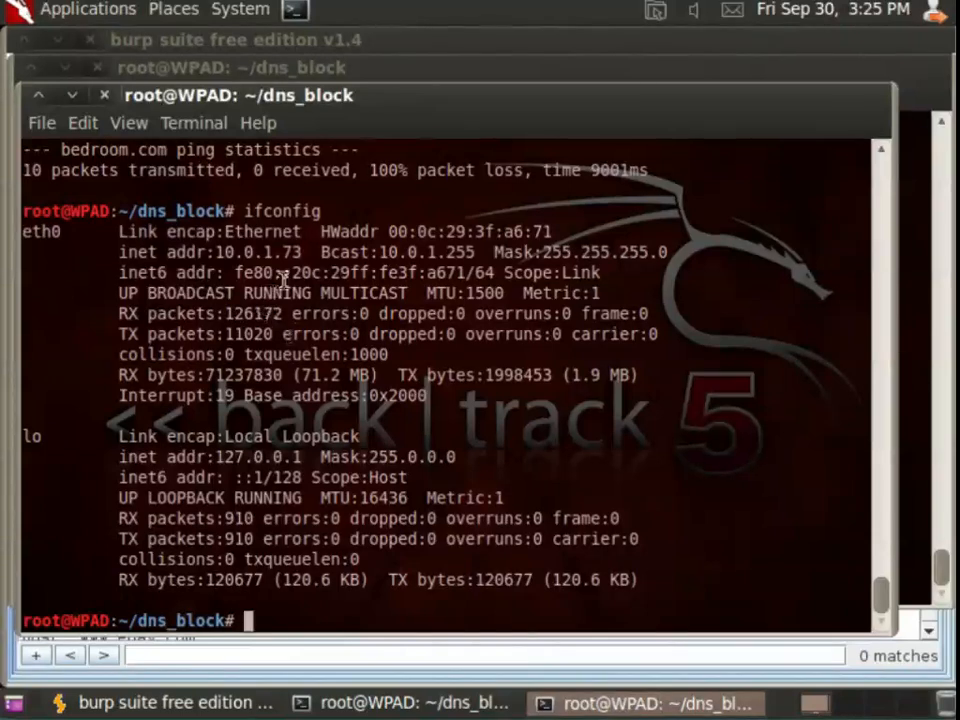
double_click(263, 252)
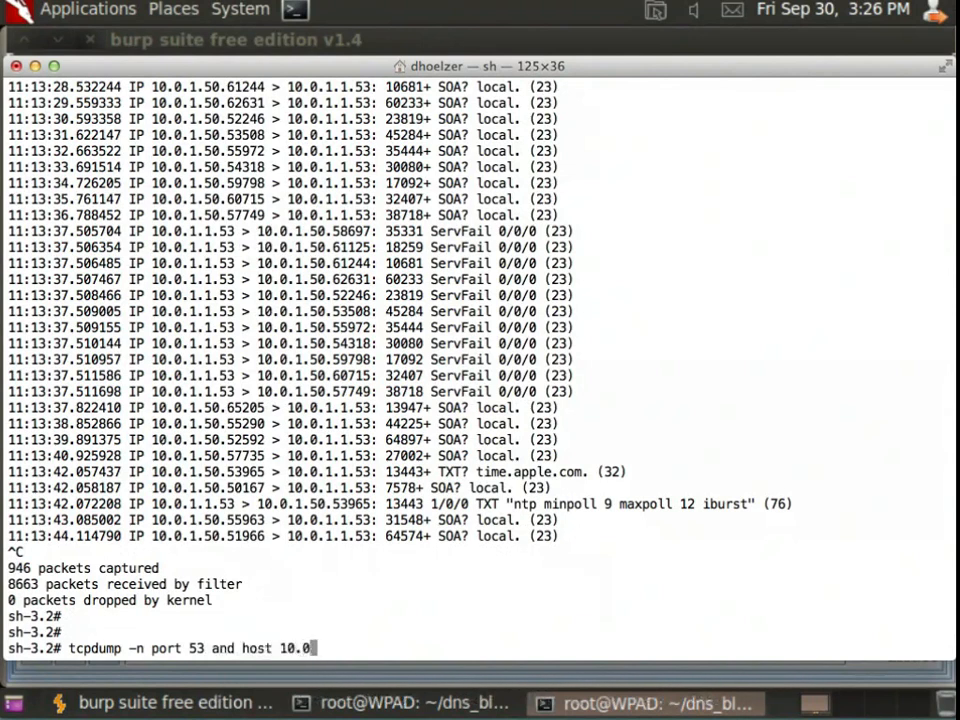
Start tcpdump on port 53 for host 10.0.1.73, then focus the BackTrack terminal.
type(".1.73")
key("Return")
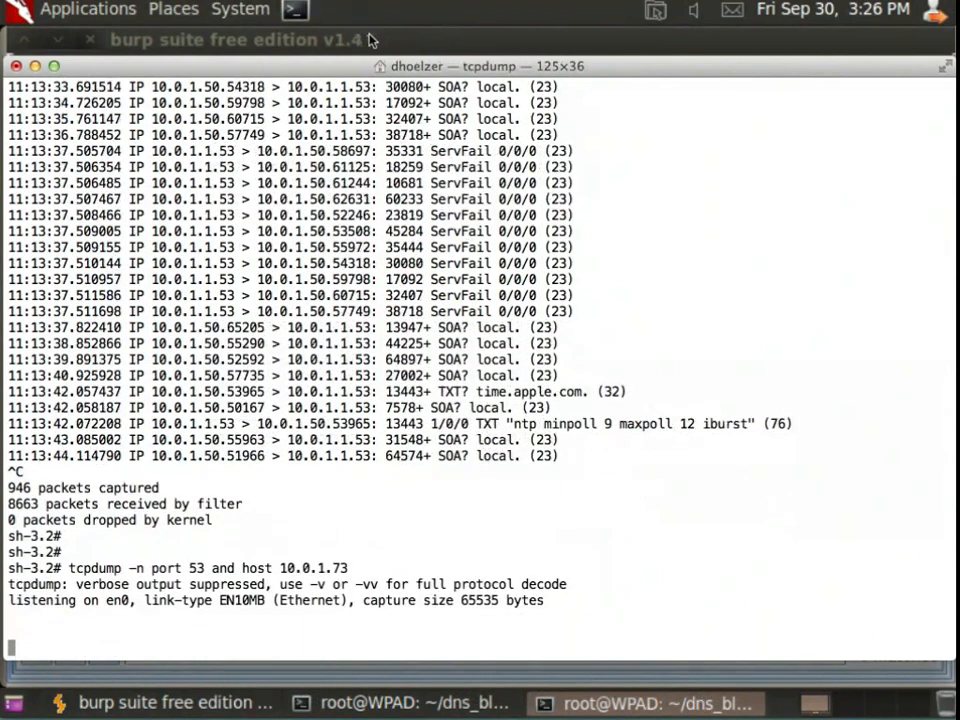
left_click(645, 703)
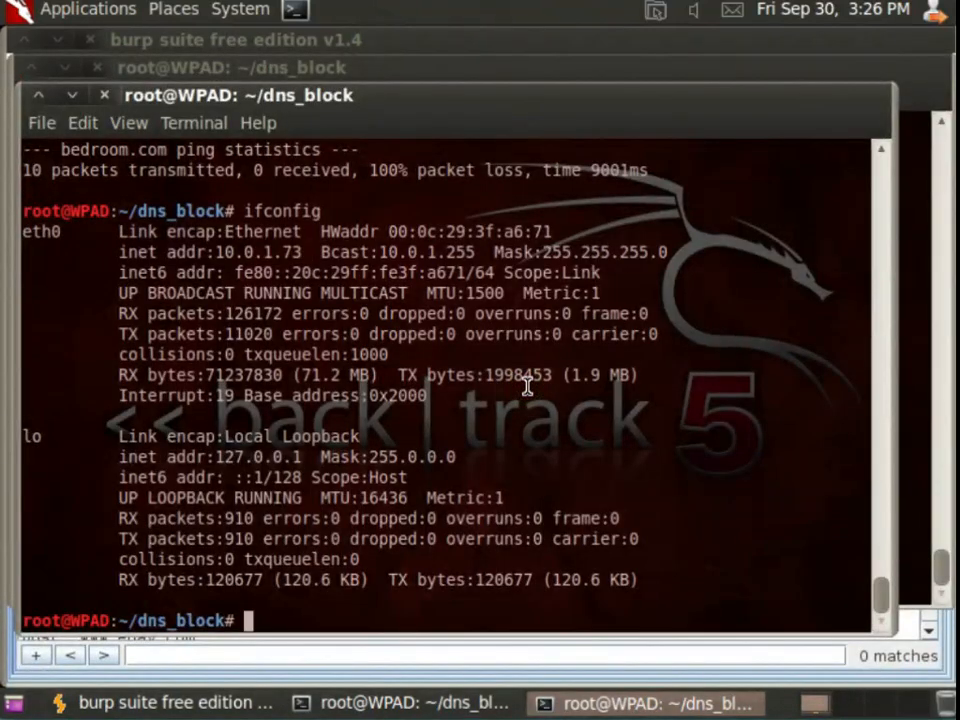
type("ping b")
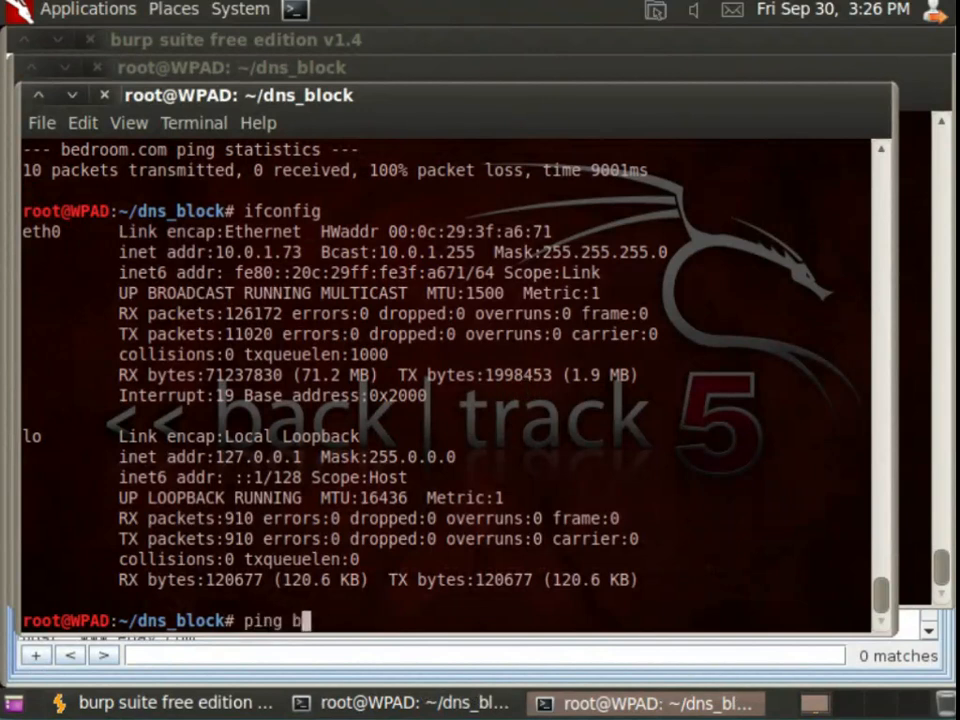
key("BackSpace")
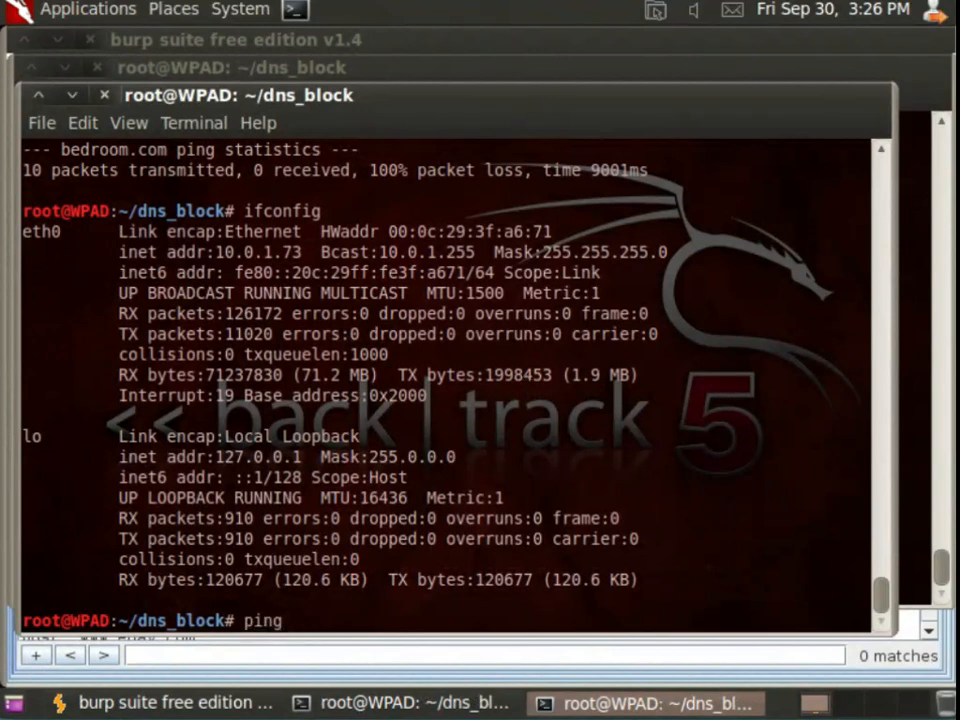
type("www.")
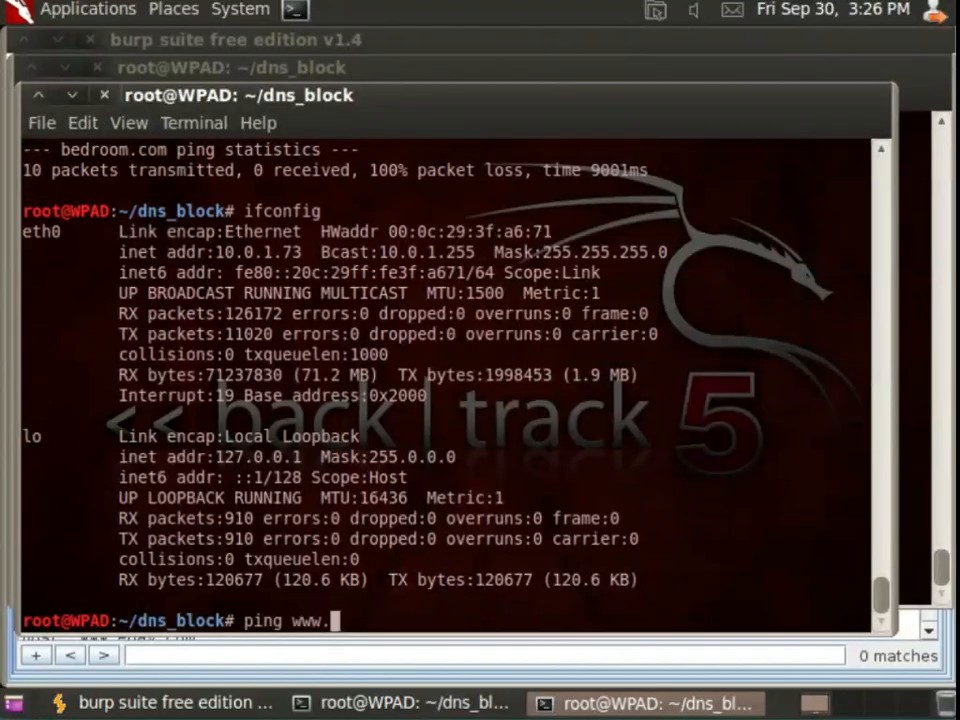
type("bedro")
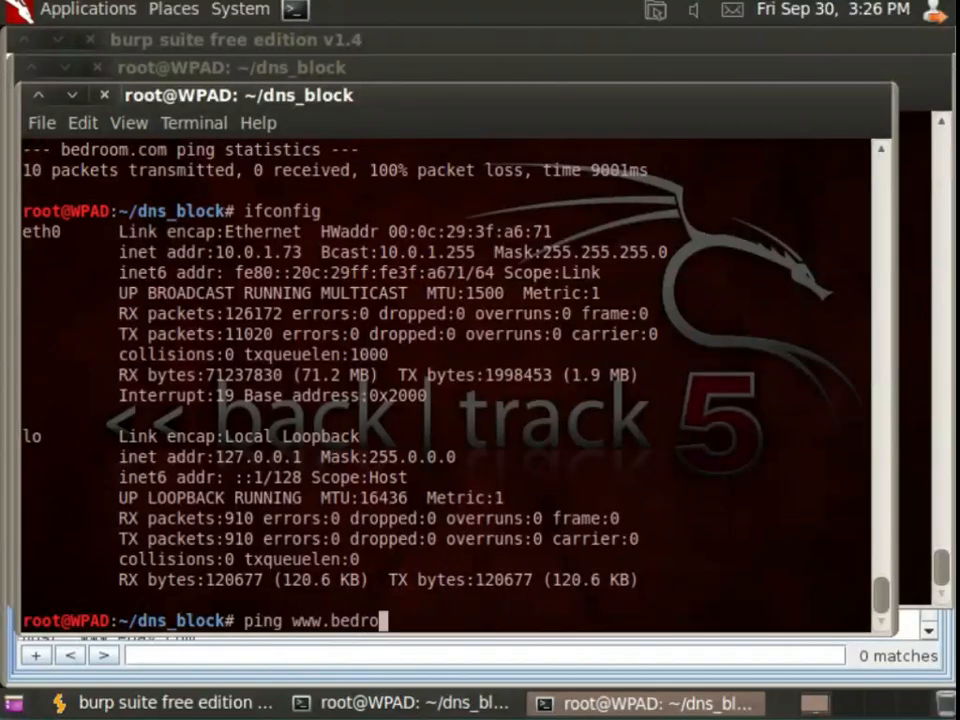
type("om.coom")
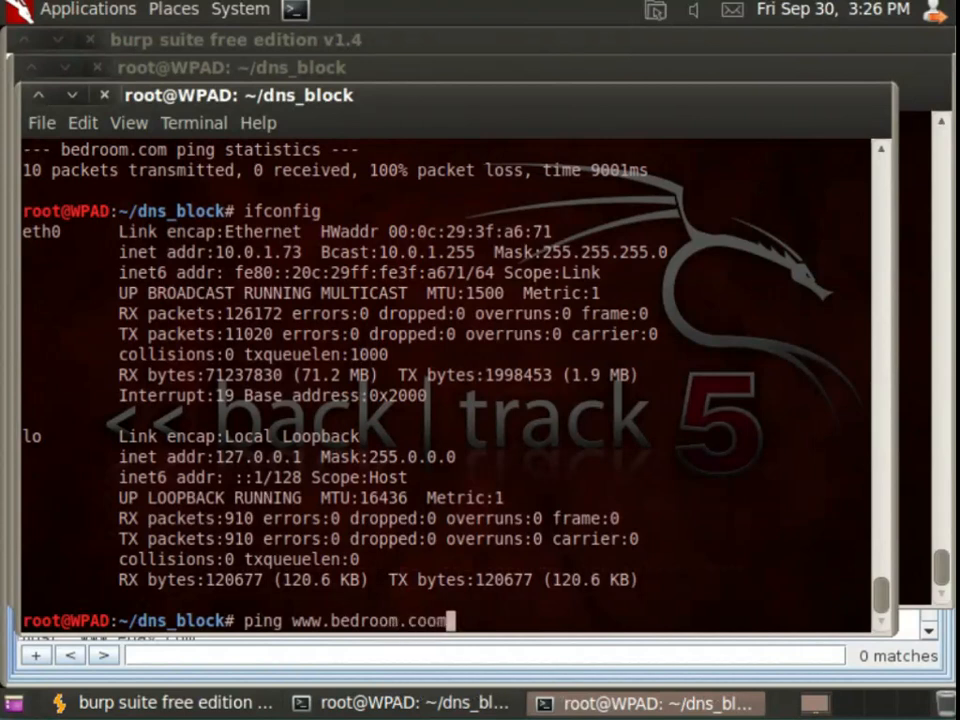
key("Return")
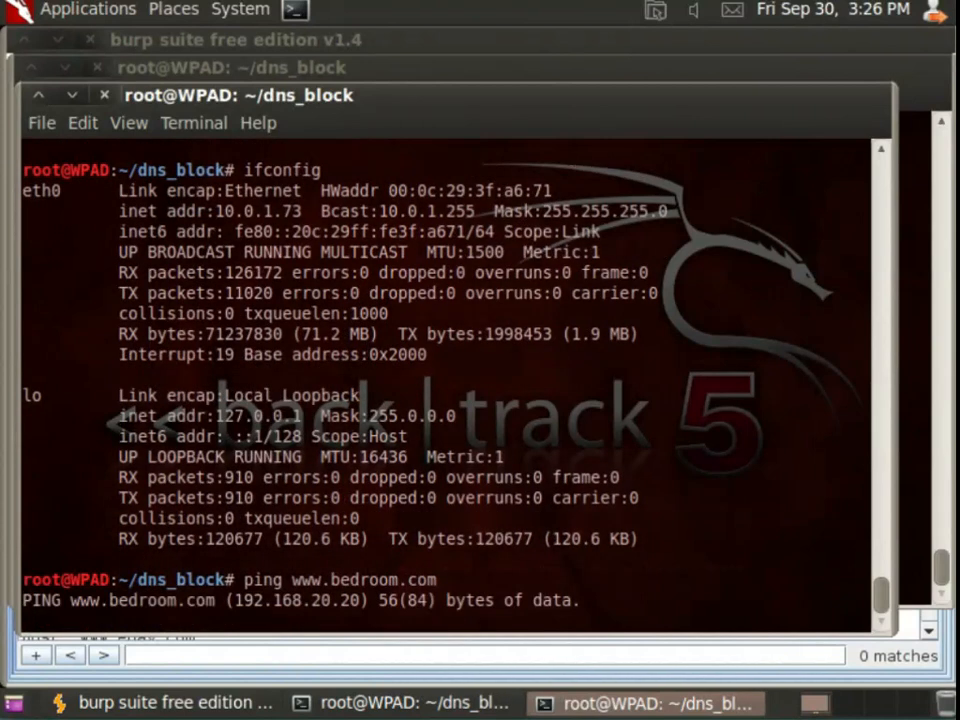
Stop the filtered capture and rerun tcpdump without the host 10.0.1.73 restriction.
key("ctrl+c")
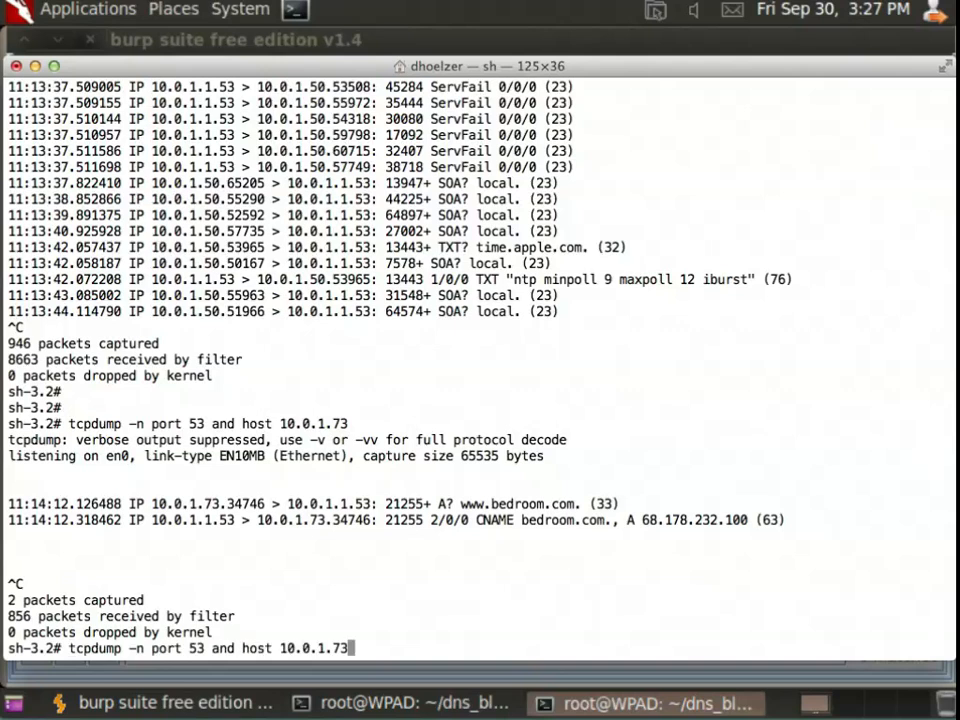
key("BackSpace")
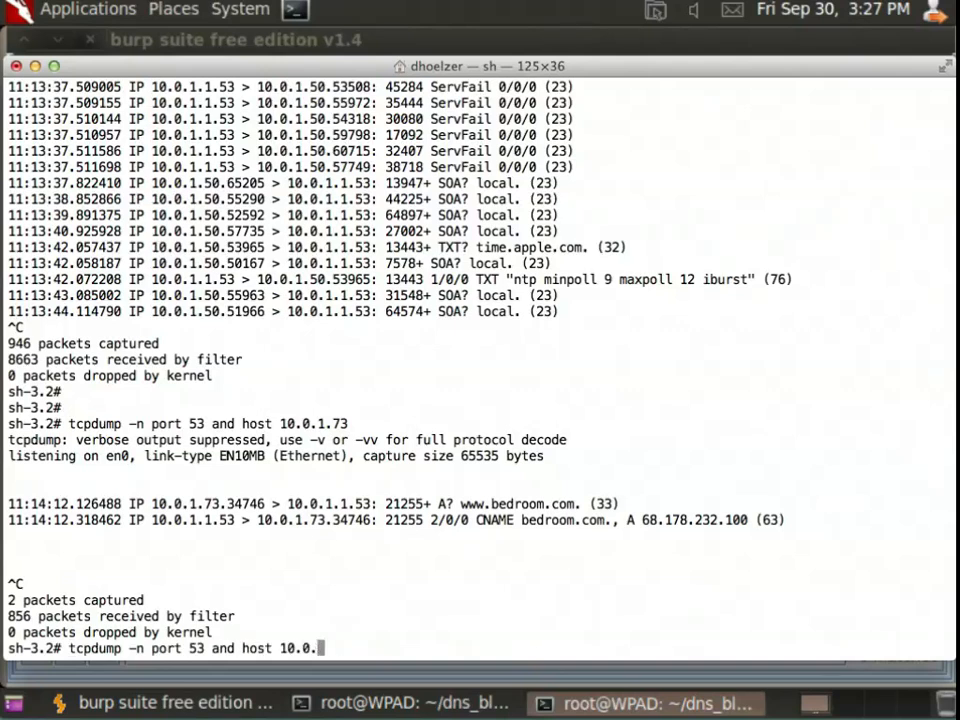
key("BackSpace")
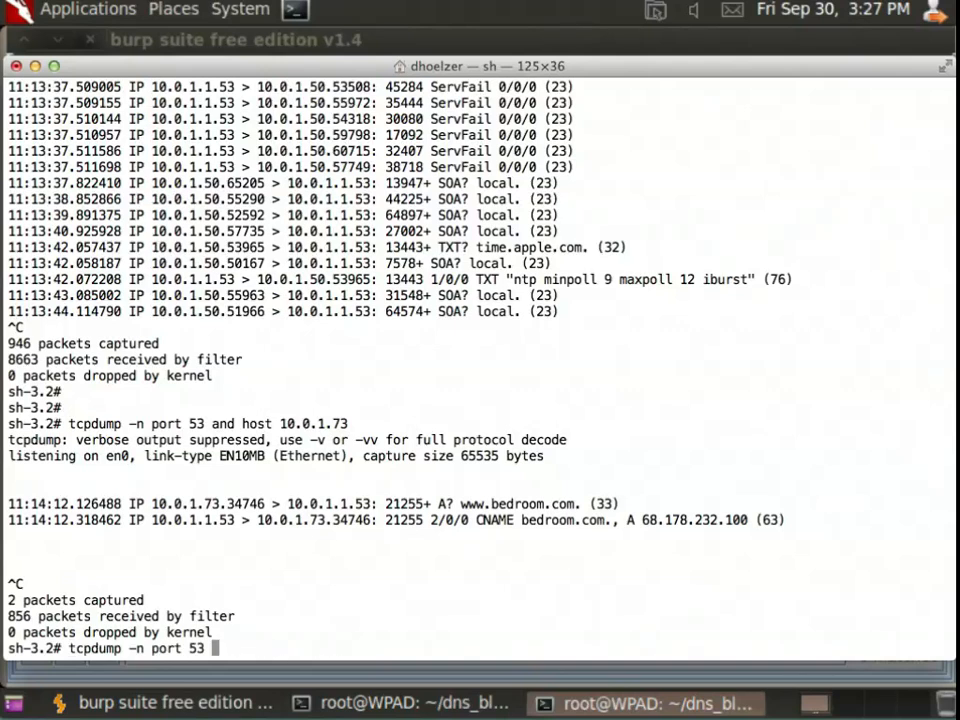
key("Return")
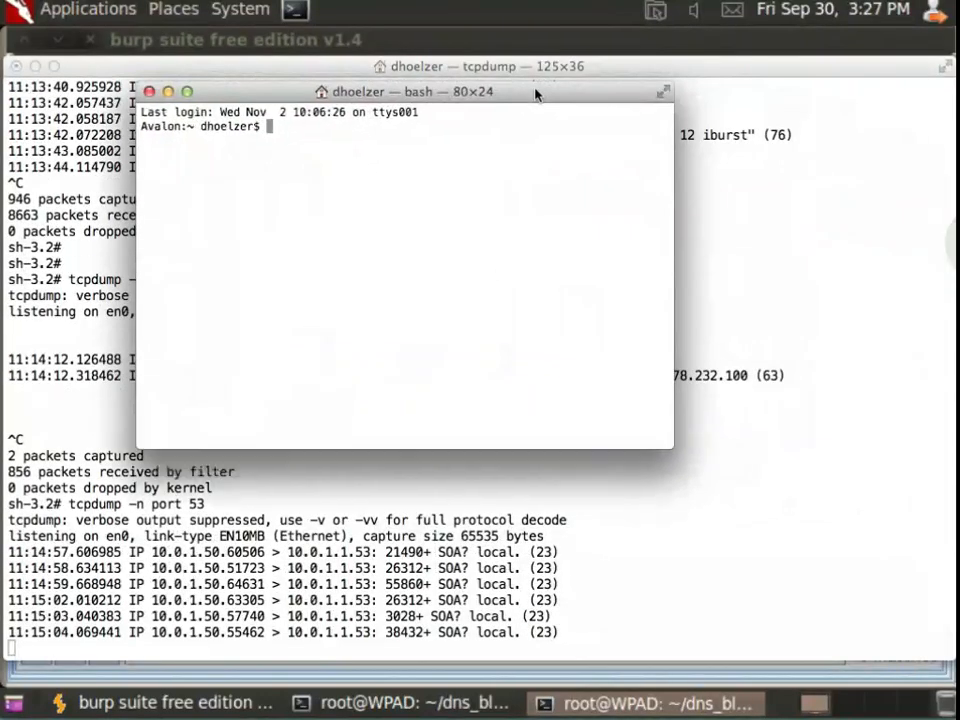
type("ping")
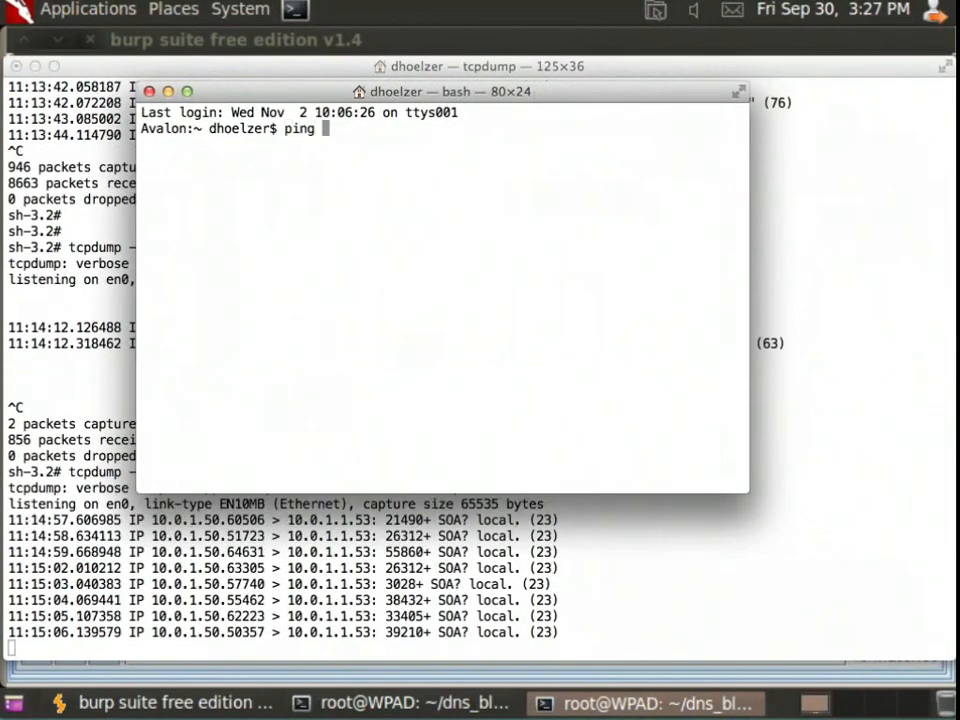
type("www.bedroom")
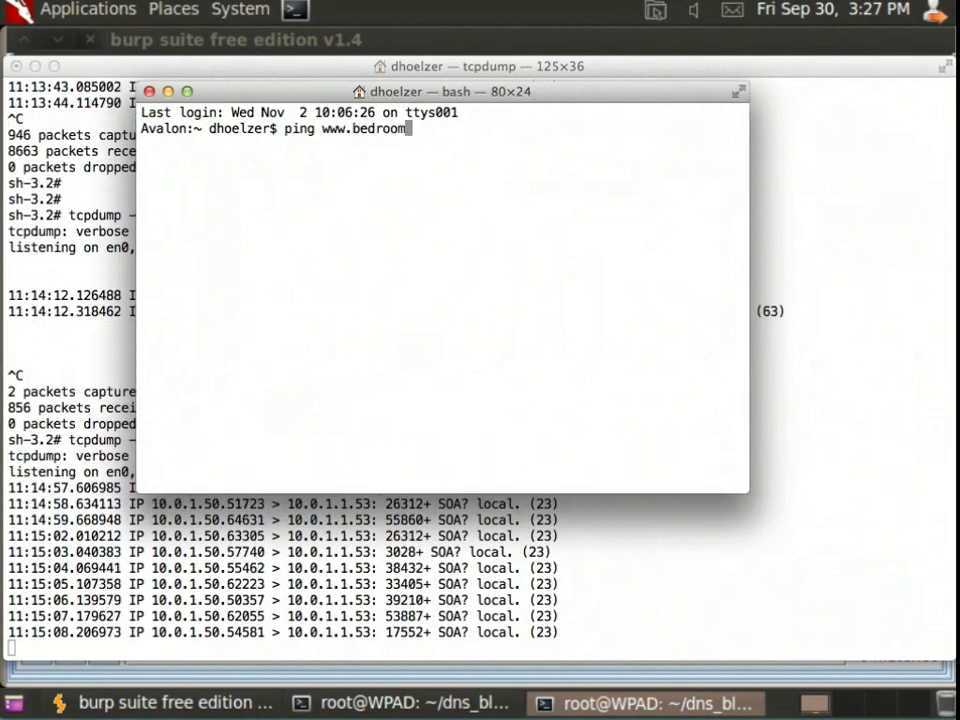
key("Return")
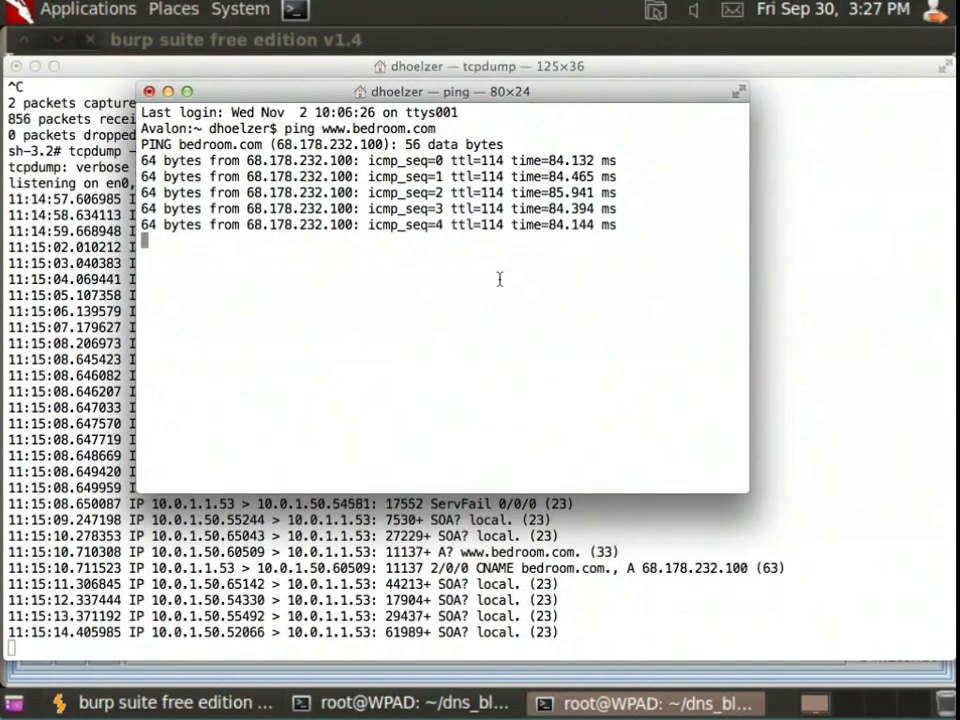
key("ctrl+c")
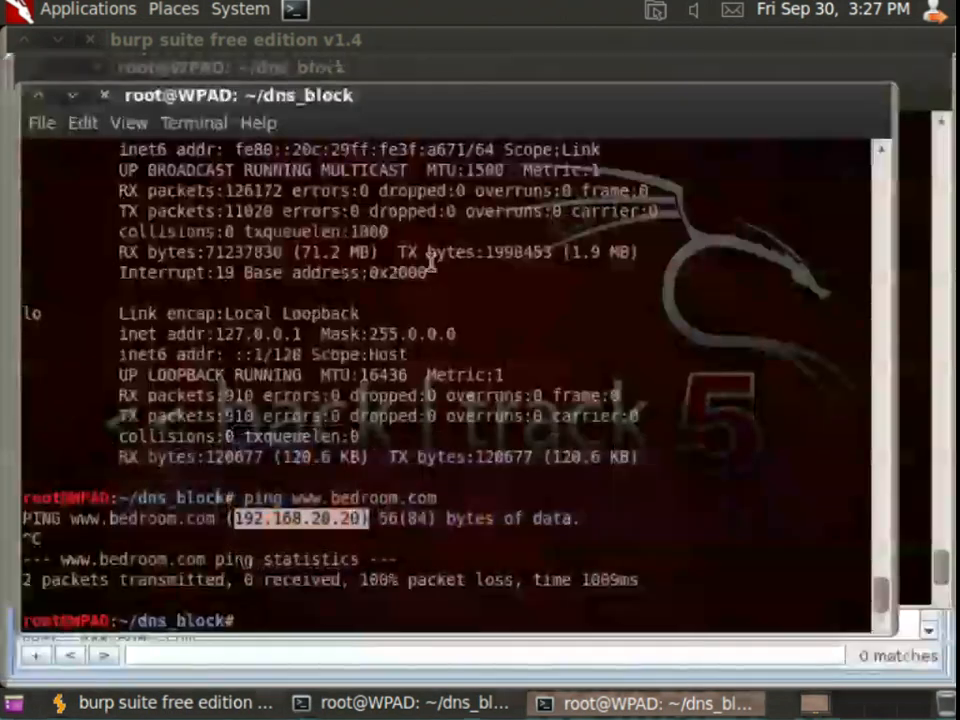
mouse_move(638, 350)
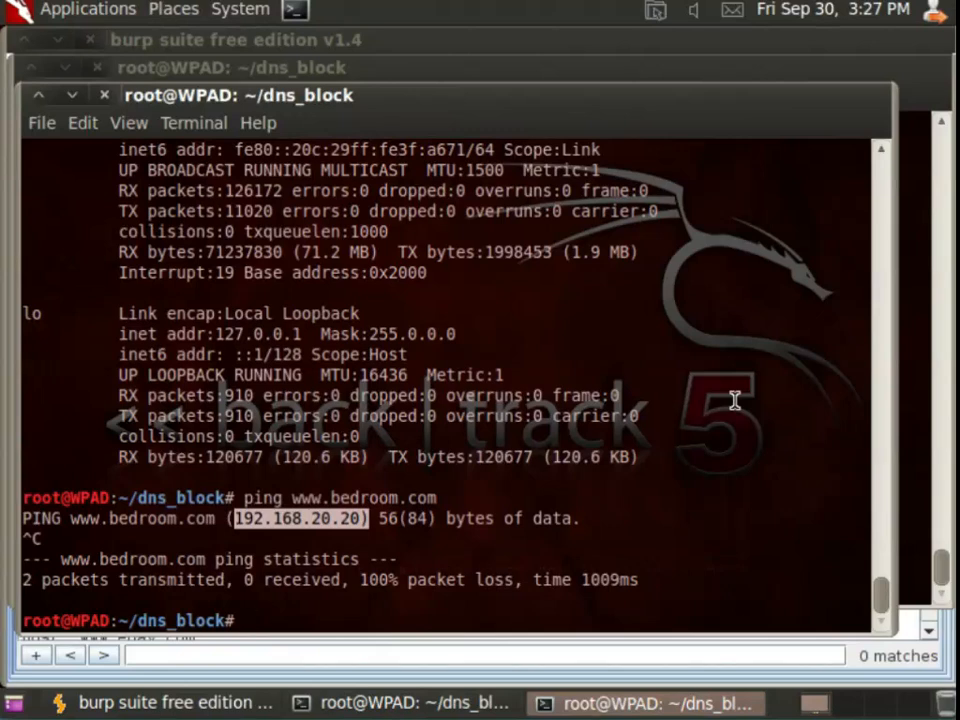
mouse_move(740, 394)
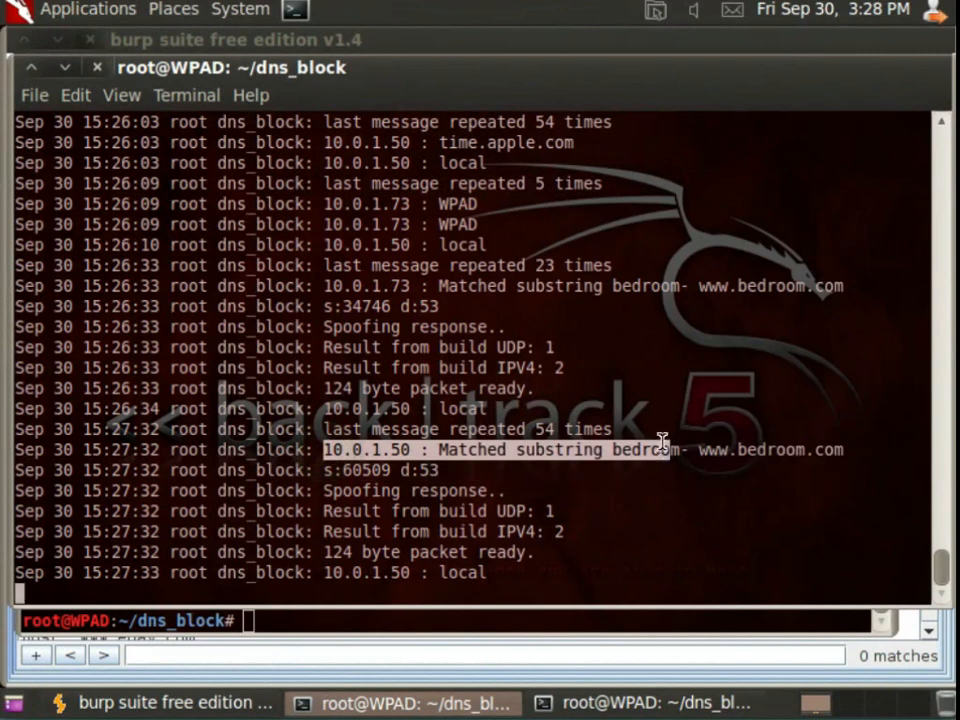
mouse_move(650, 475)
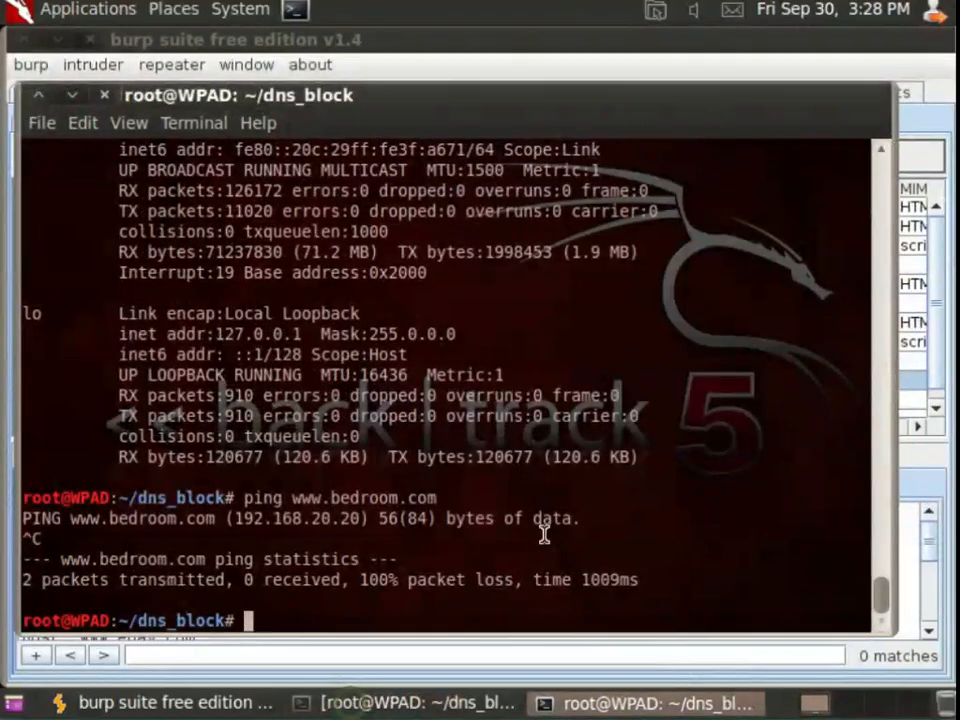
Ping google.com and highlight the reverse in-addr.arpa lookup entry in the syslog.
type("ping go")
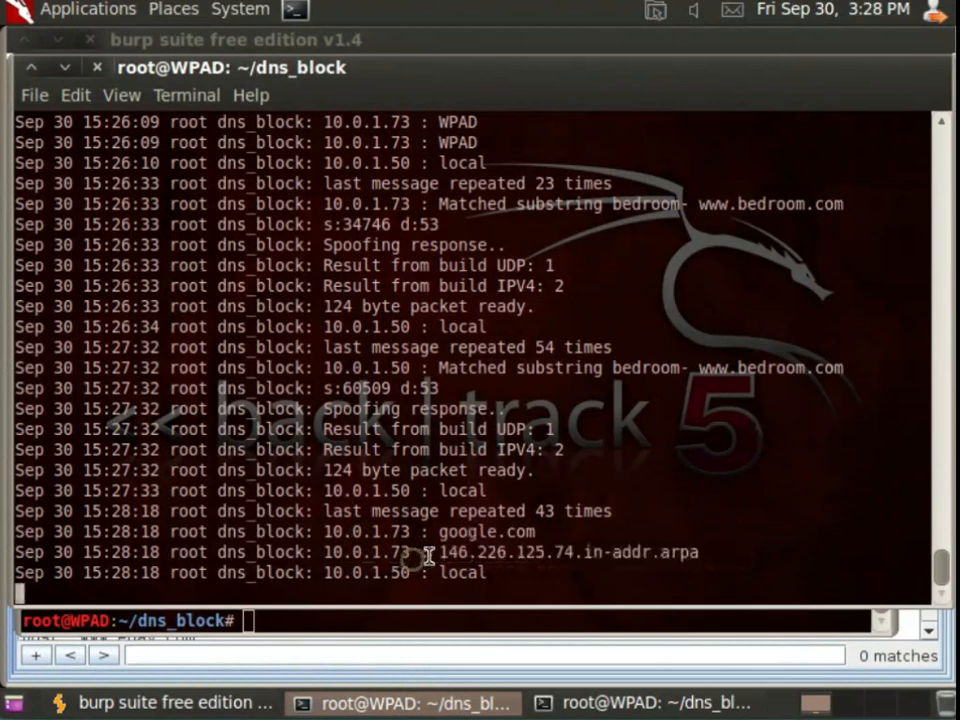
double_click(567, 551)
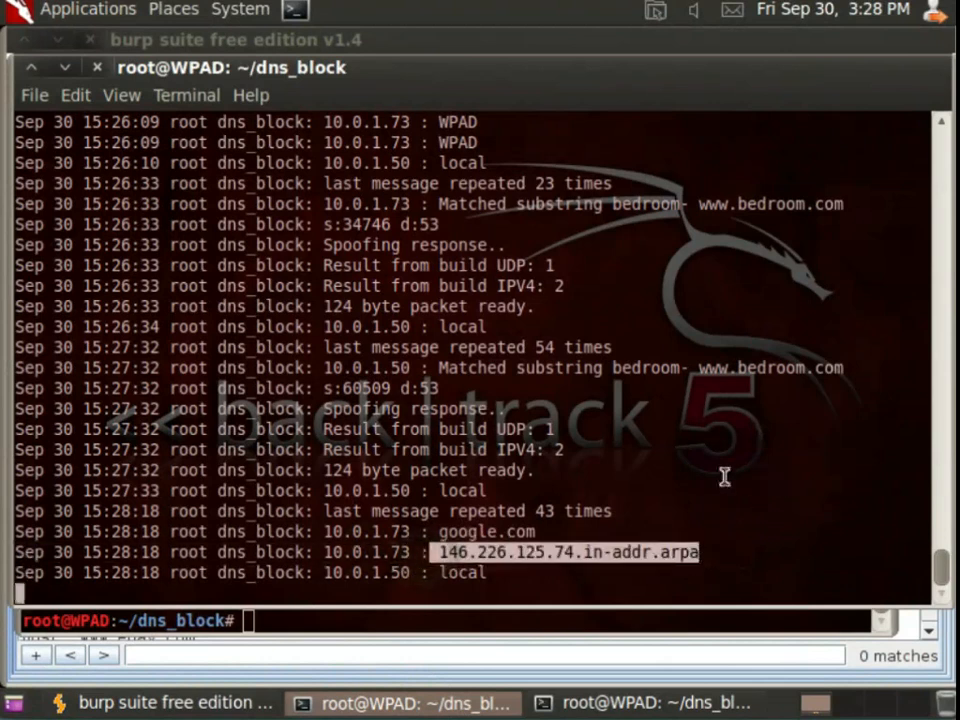
mouse_move(707, 477)
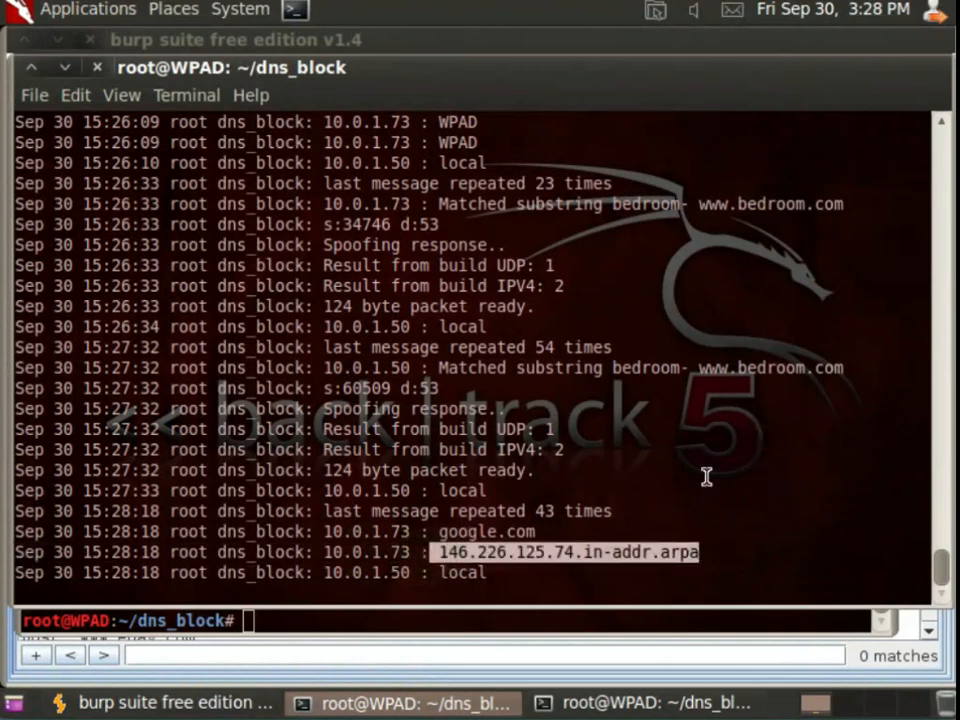